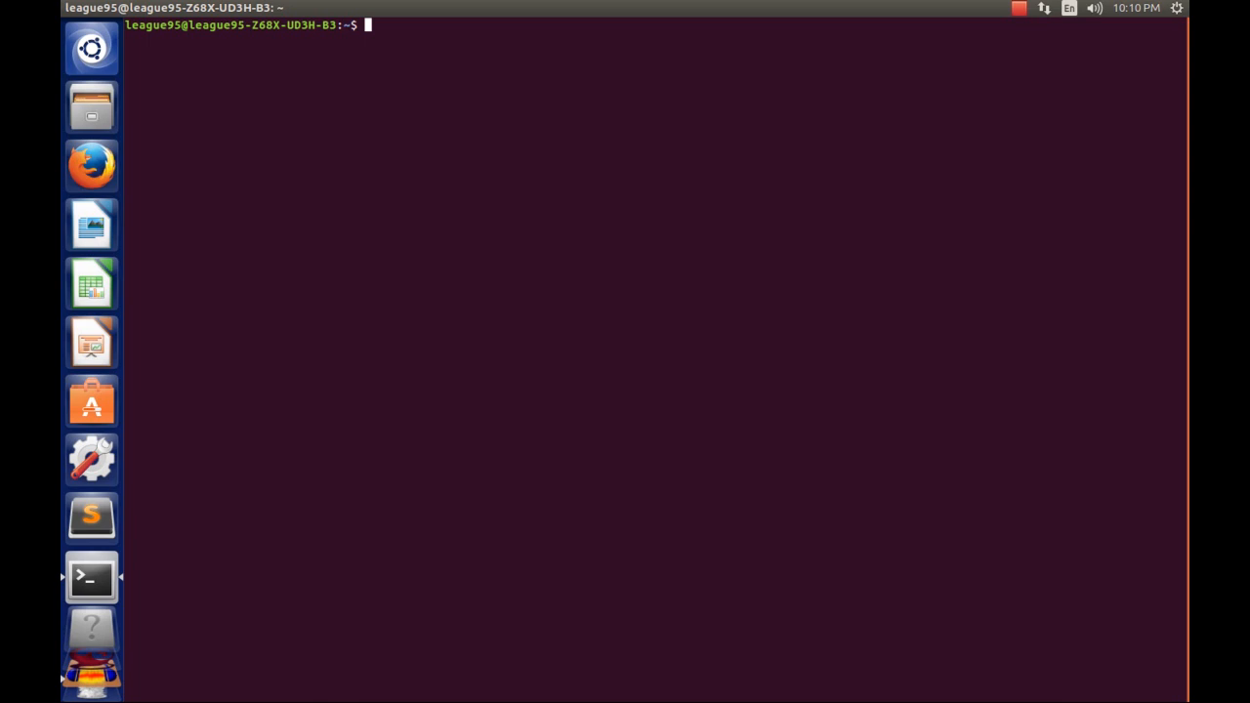
Abandon a half-typed rustc command without running it.
{"action": "type", "text": "r"}
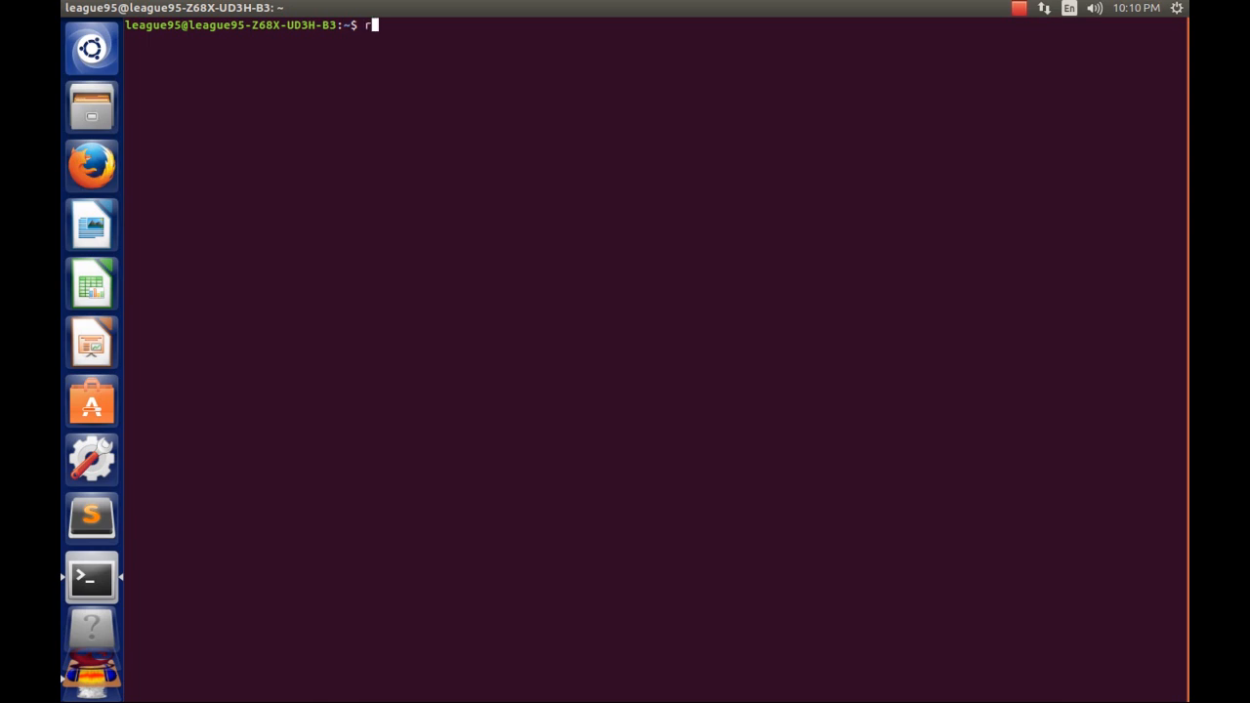
{"action": "type", "text": "us"}
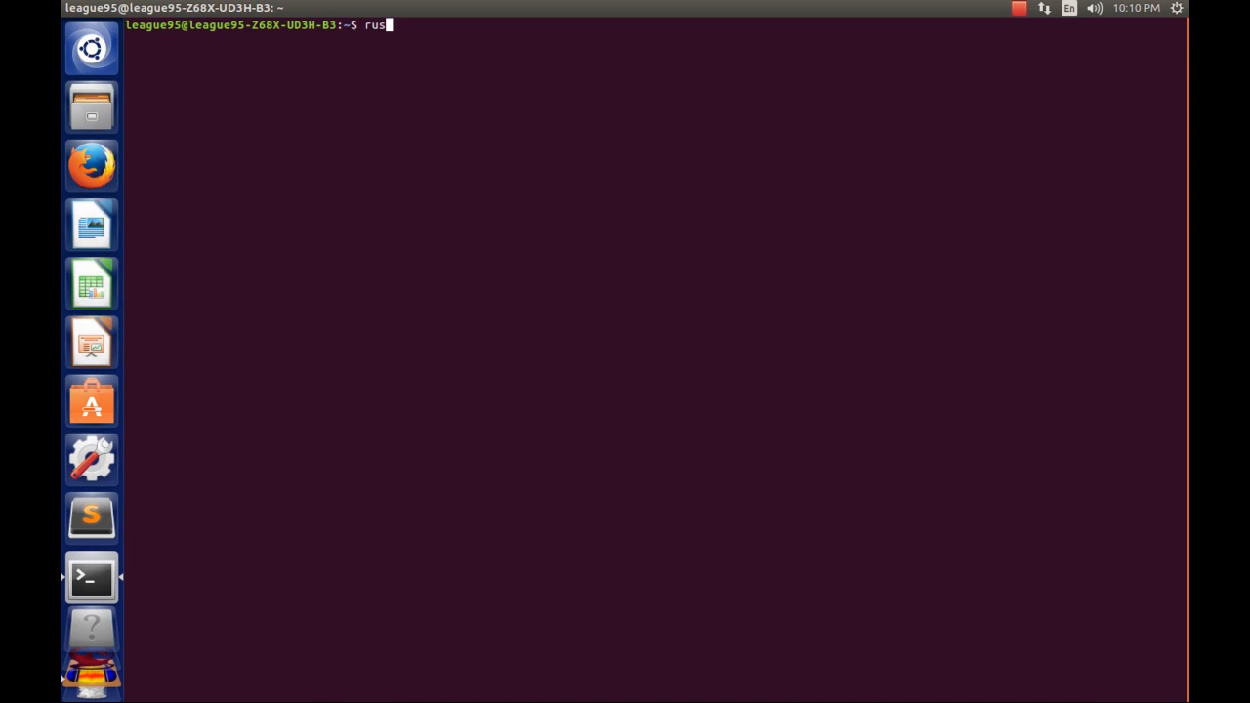
{"action": "type", "text": "tc"}
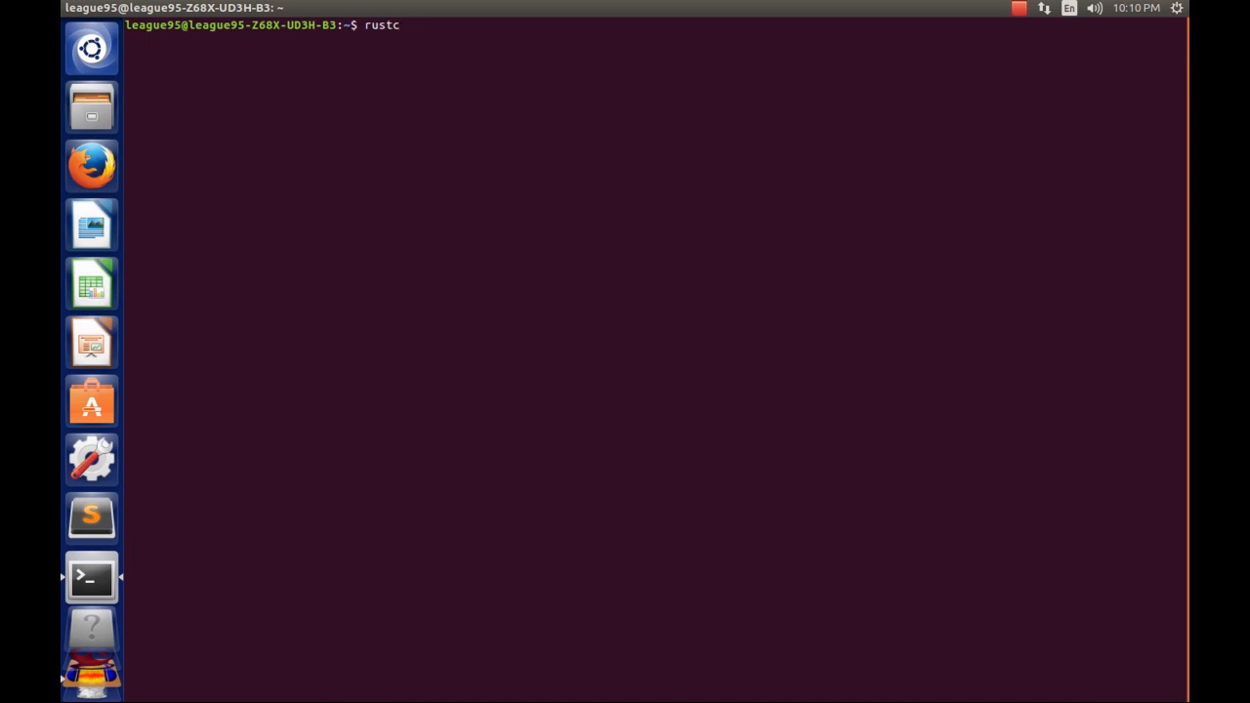
{"action": "key", "text": "BackSpace"}
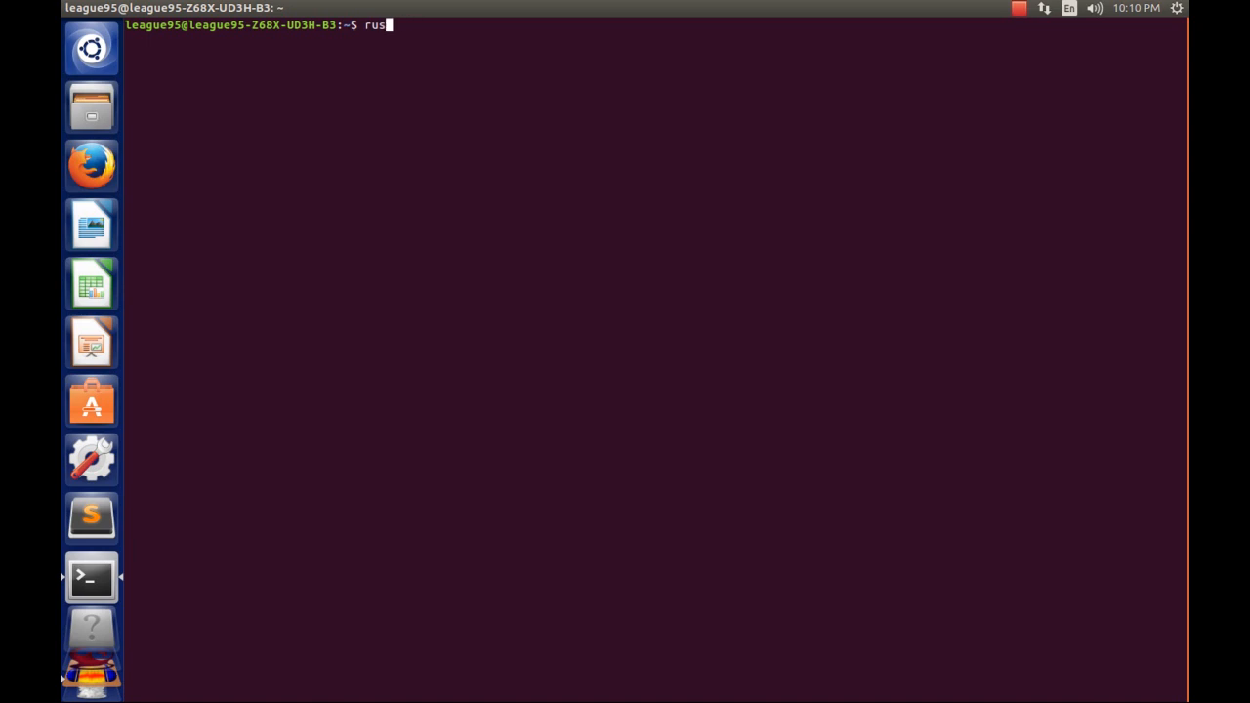
{"action": "key", "text": "ctrl+c"}
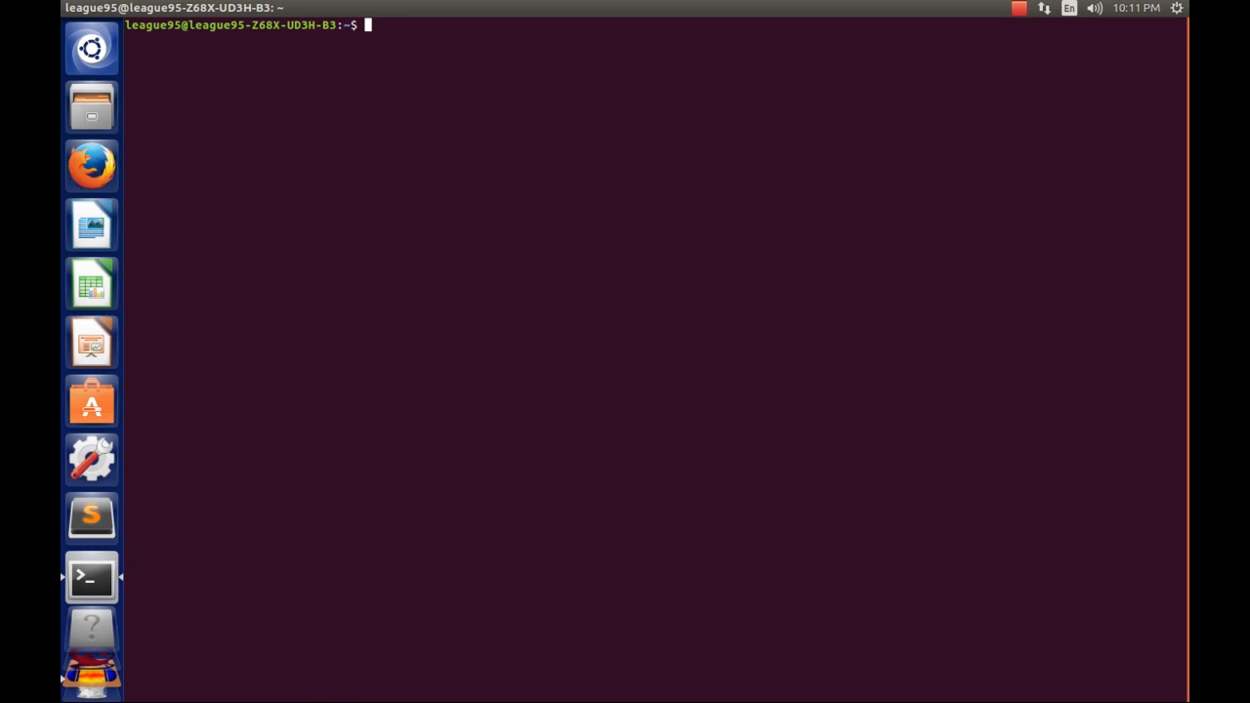
Report the installed Cargo version, 0.11.0-nightly, with cargo --version.
{"action": "type", "text": "cargo --version"}
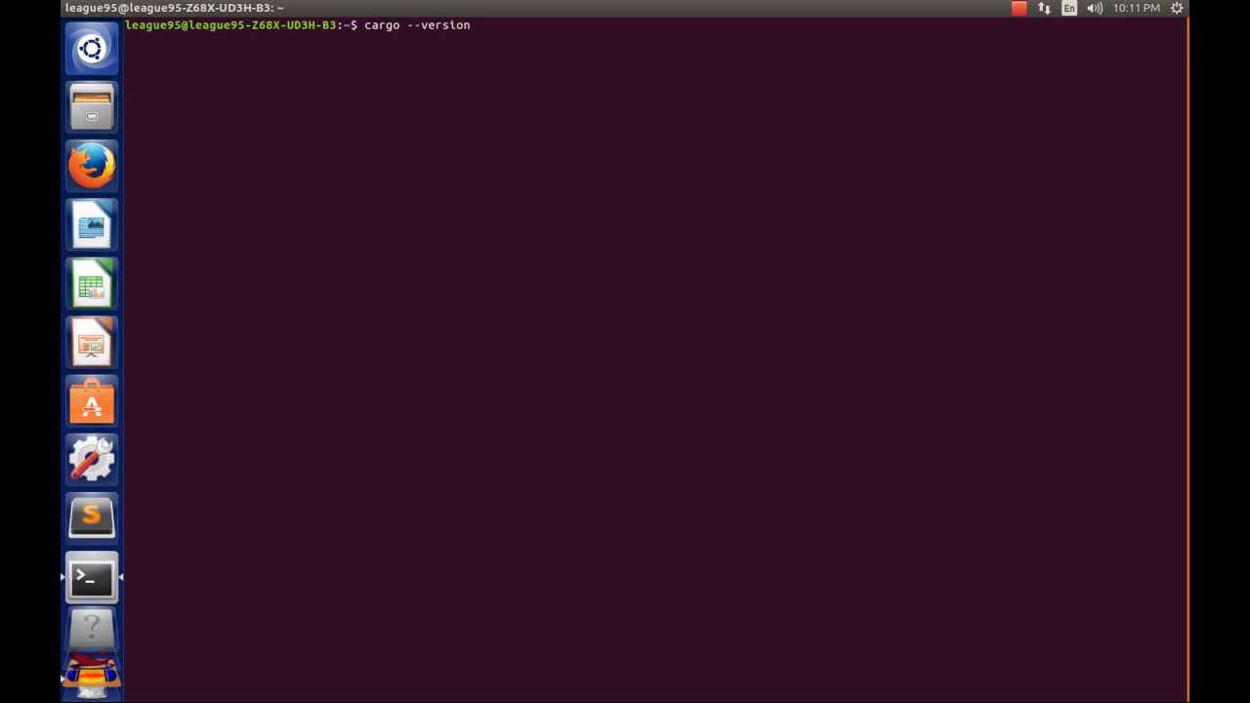
{"action": "key", "text": "Return"}
{"action": "type", "text": "ls"}
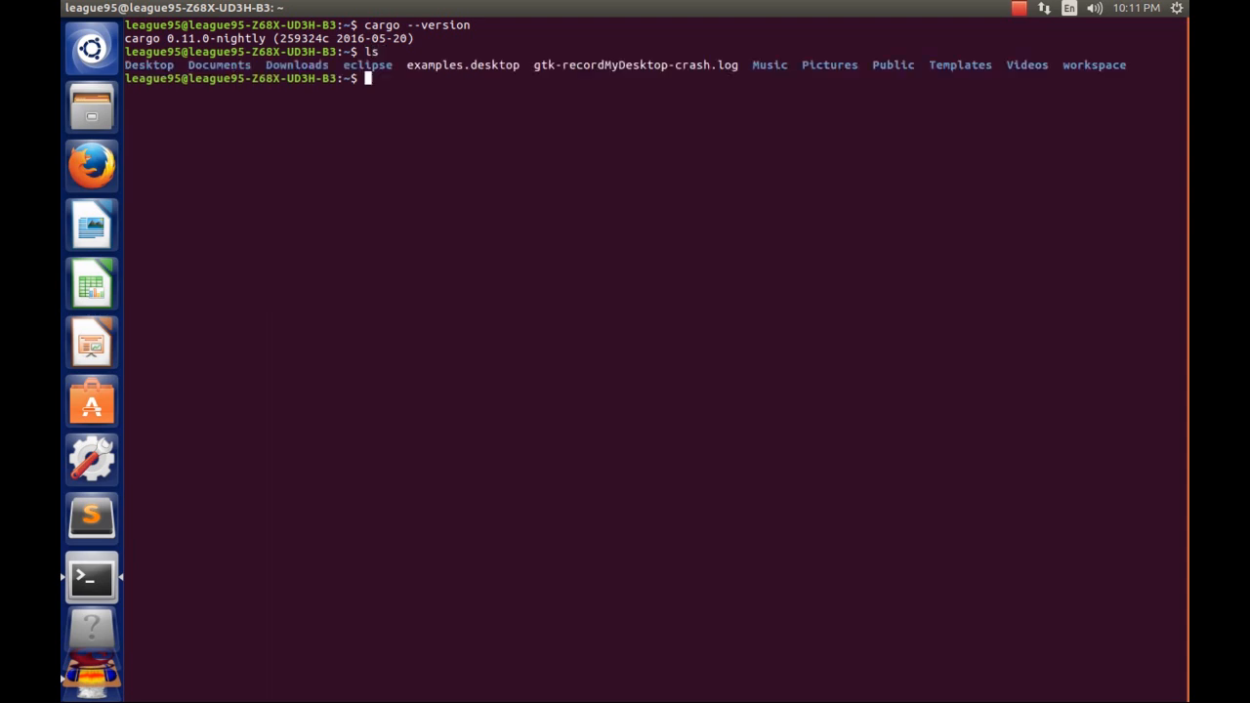
Create a projects folder with mkdir, confirm it with ls, and cd into it.
{"action": "type", "text": "mkdir"}
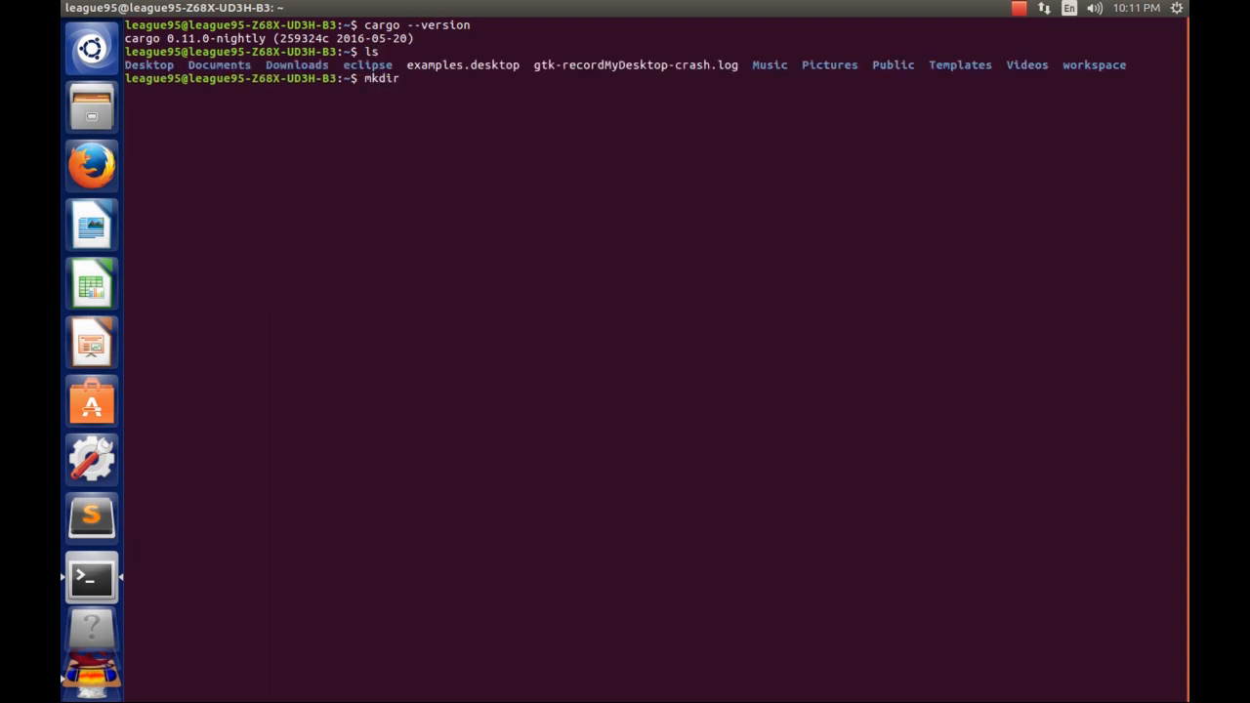
{"action": "type", "text": "proje"}
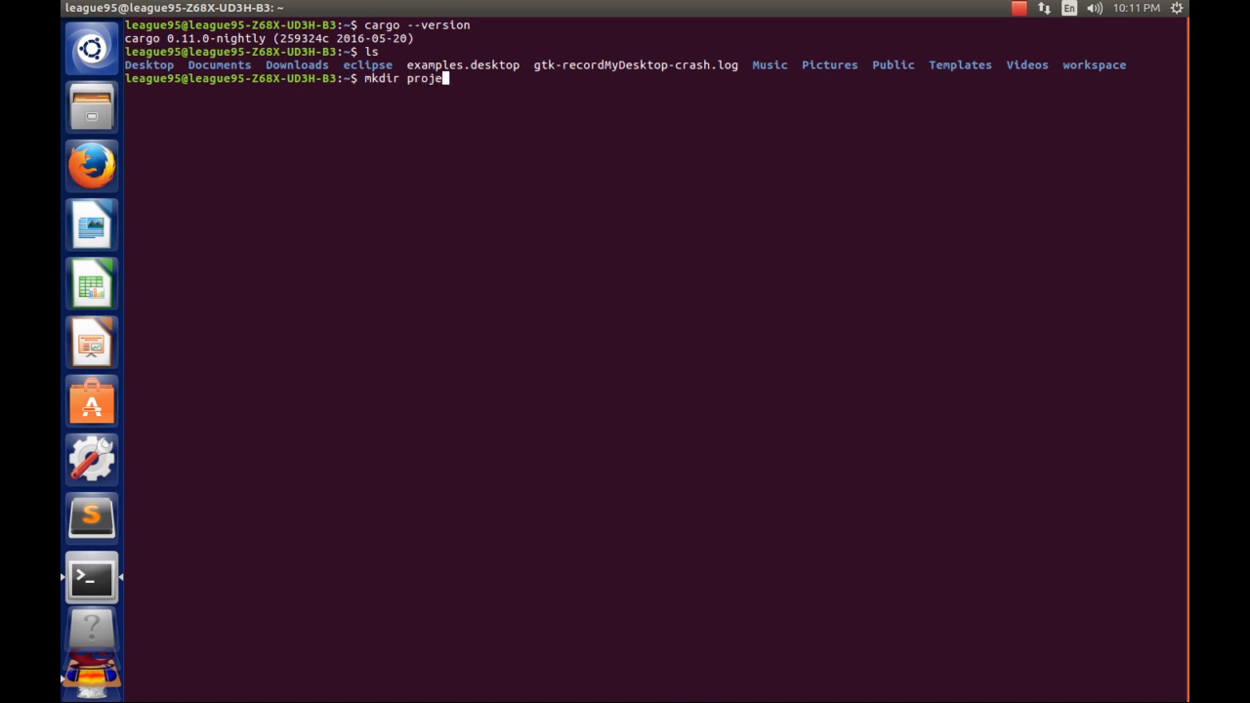
{"action": "key", "text": "Return"}
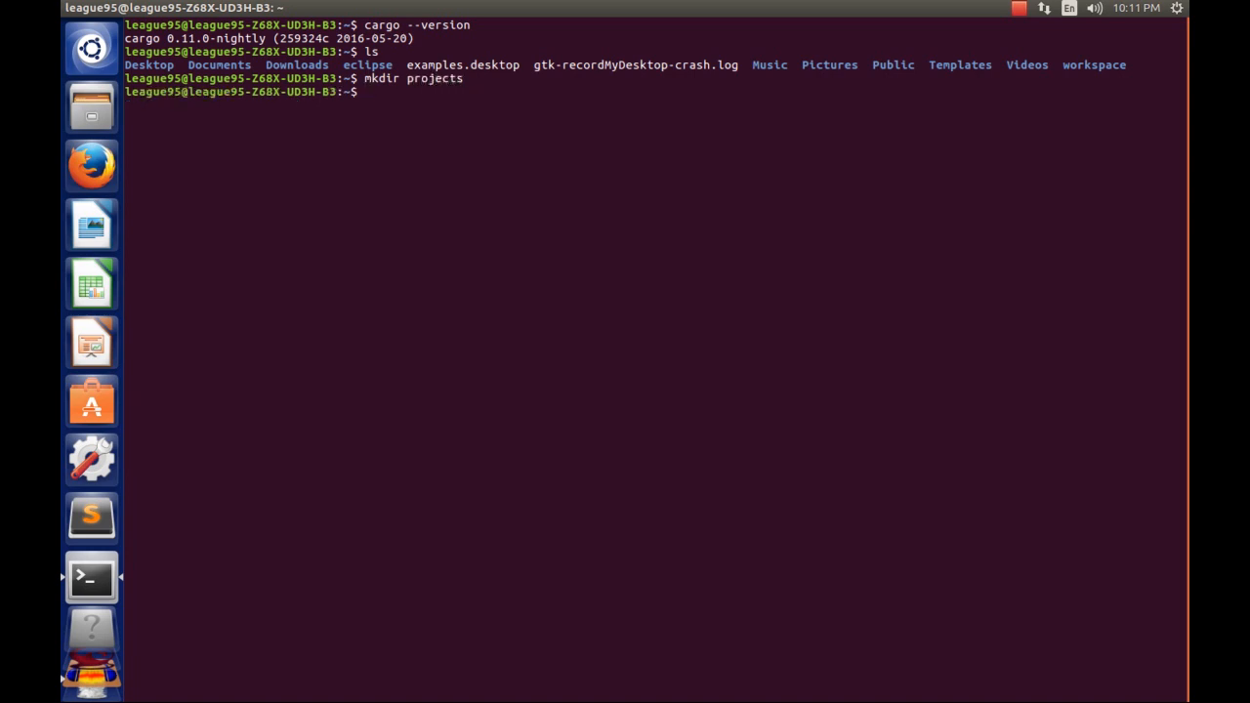
{"action": "key", "text": "Return"}
{"action": "type", "text": "cd projec"}
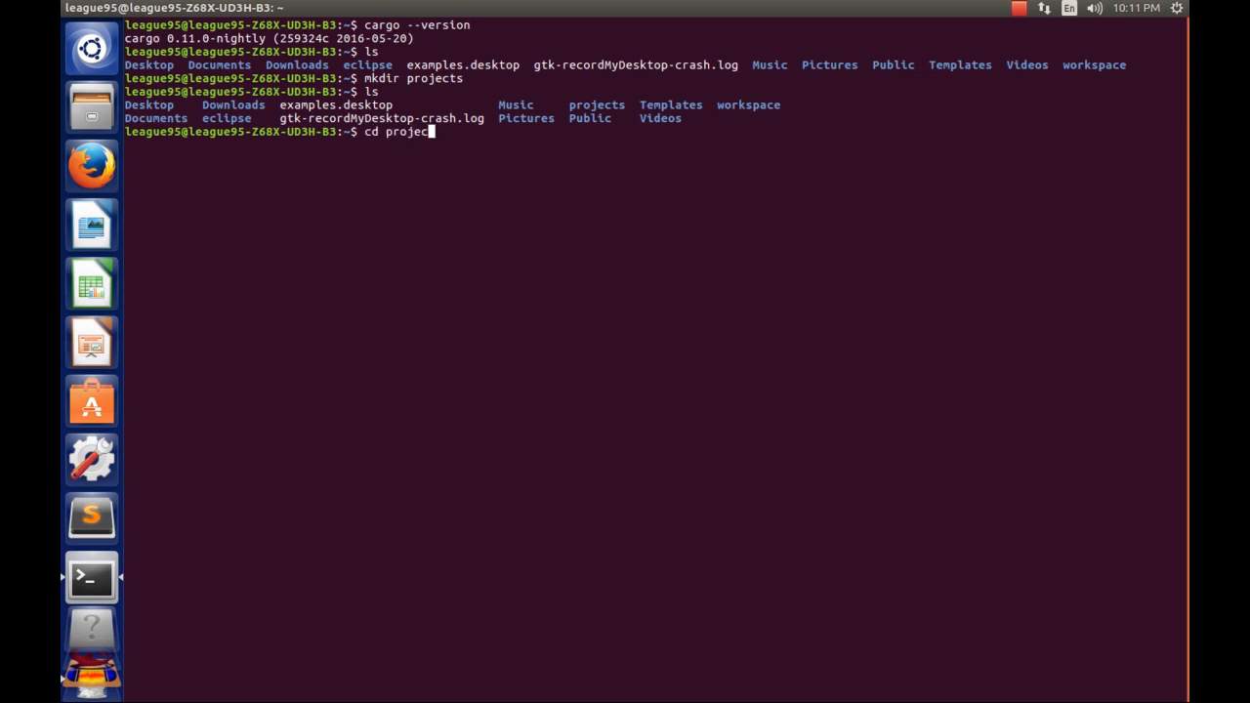
{"action": "key", "text": "Return"}
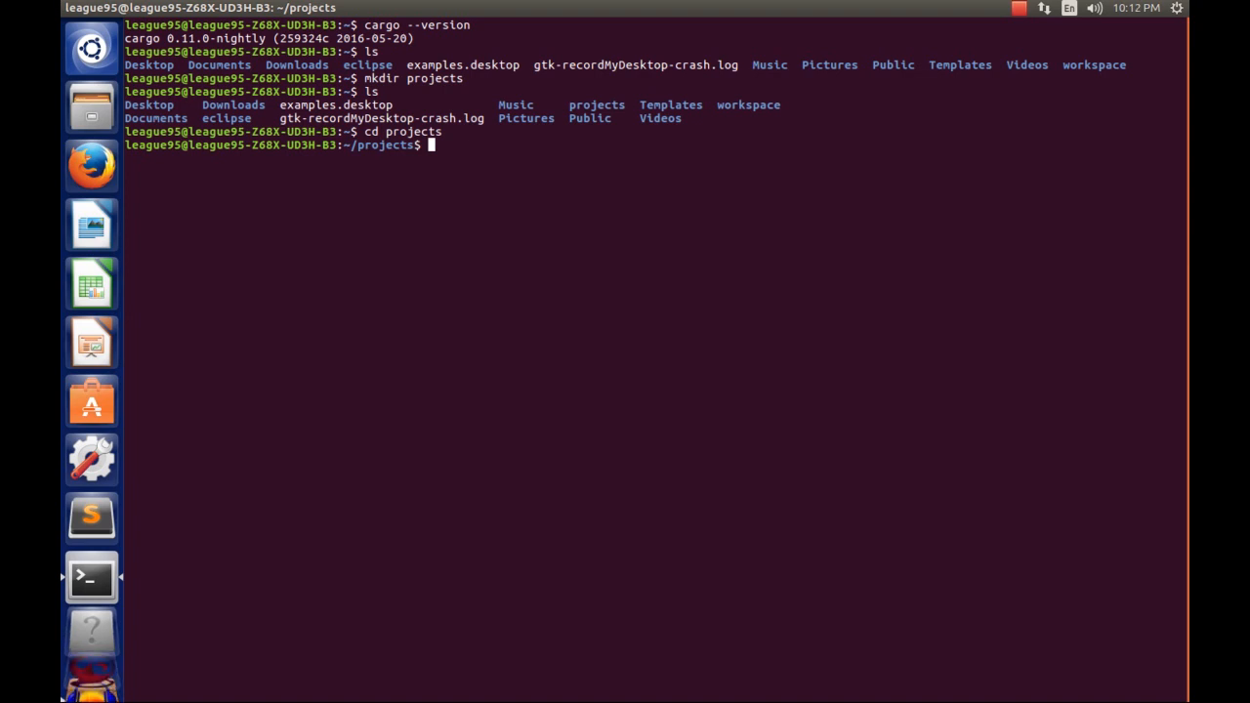
{"action": "left_click", "coordinate": [89, 105]}
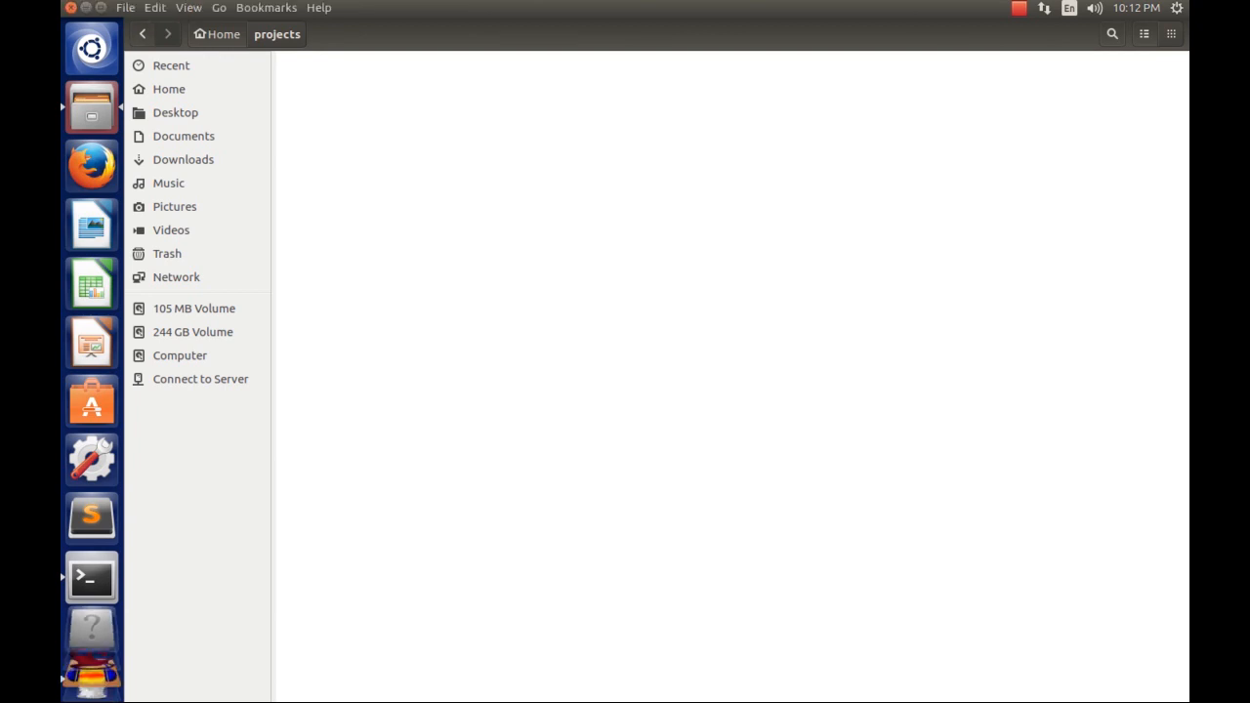
{"action": "left_click", "coordinate": [89, 576]}
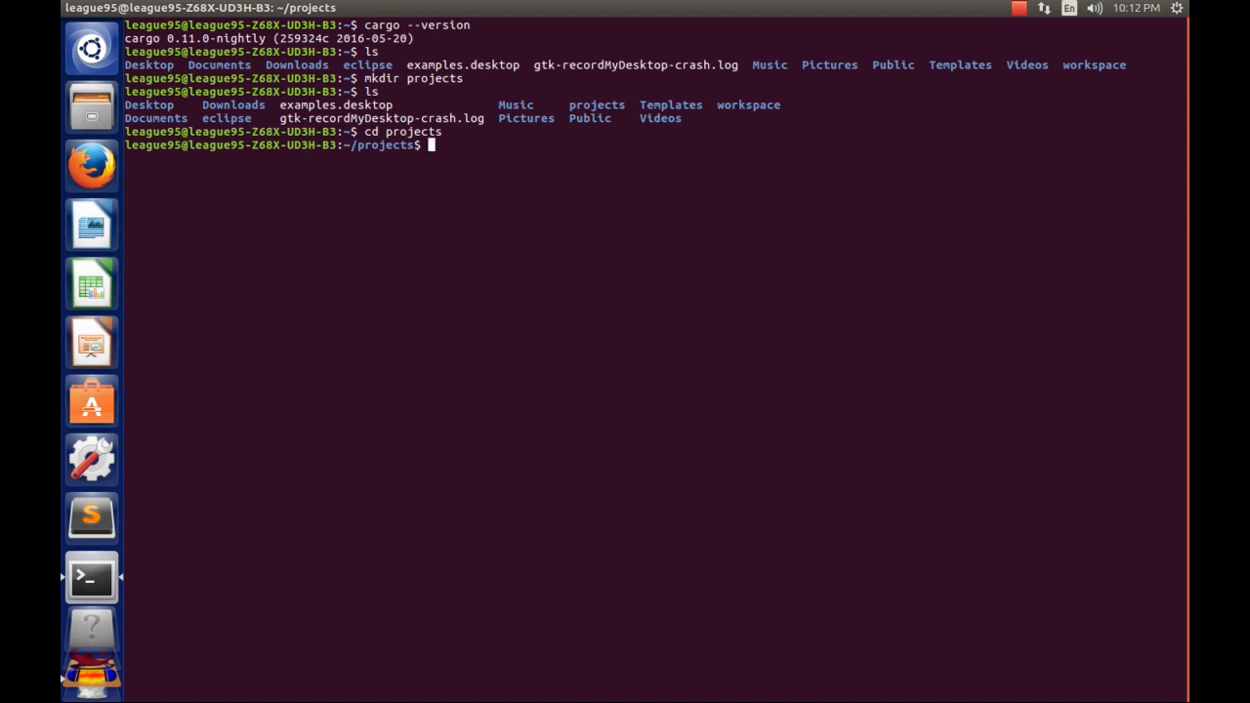
Create the hello_cargo binary project with cargo new hello_cargo --bin.
{"action": "type", "text": "cargo"}
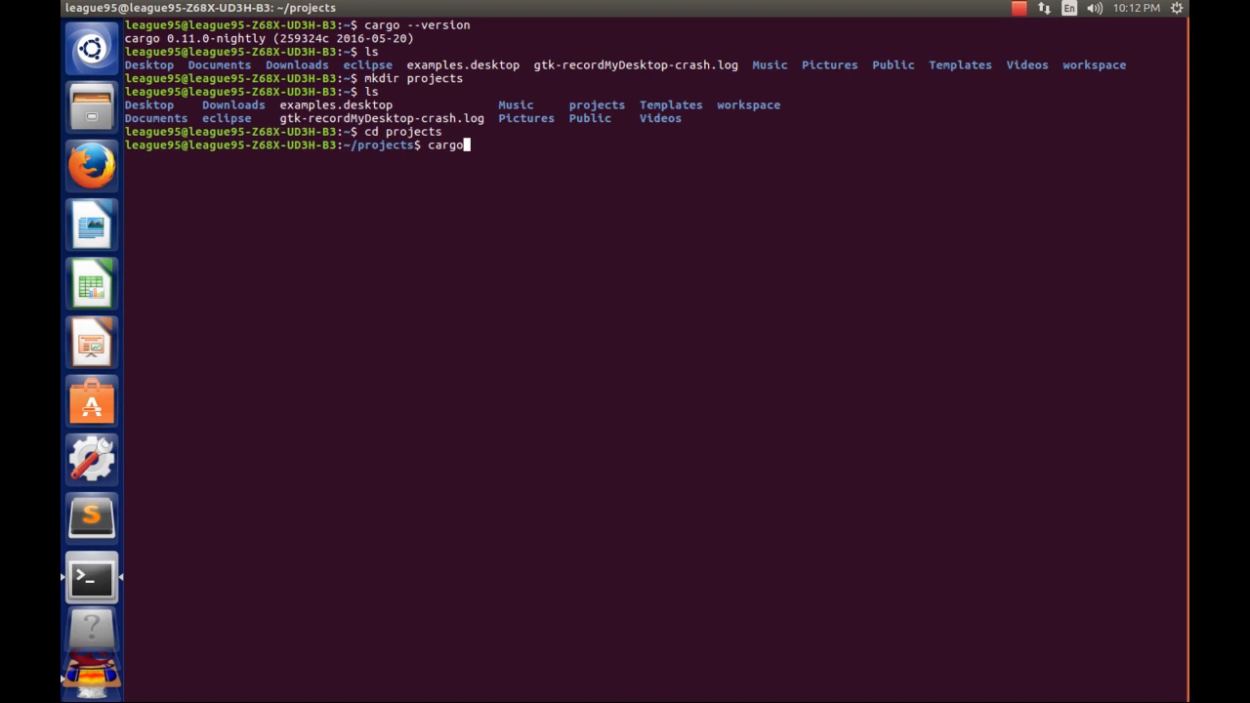
{"action": "type", "text": "n"}
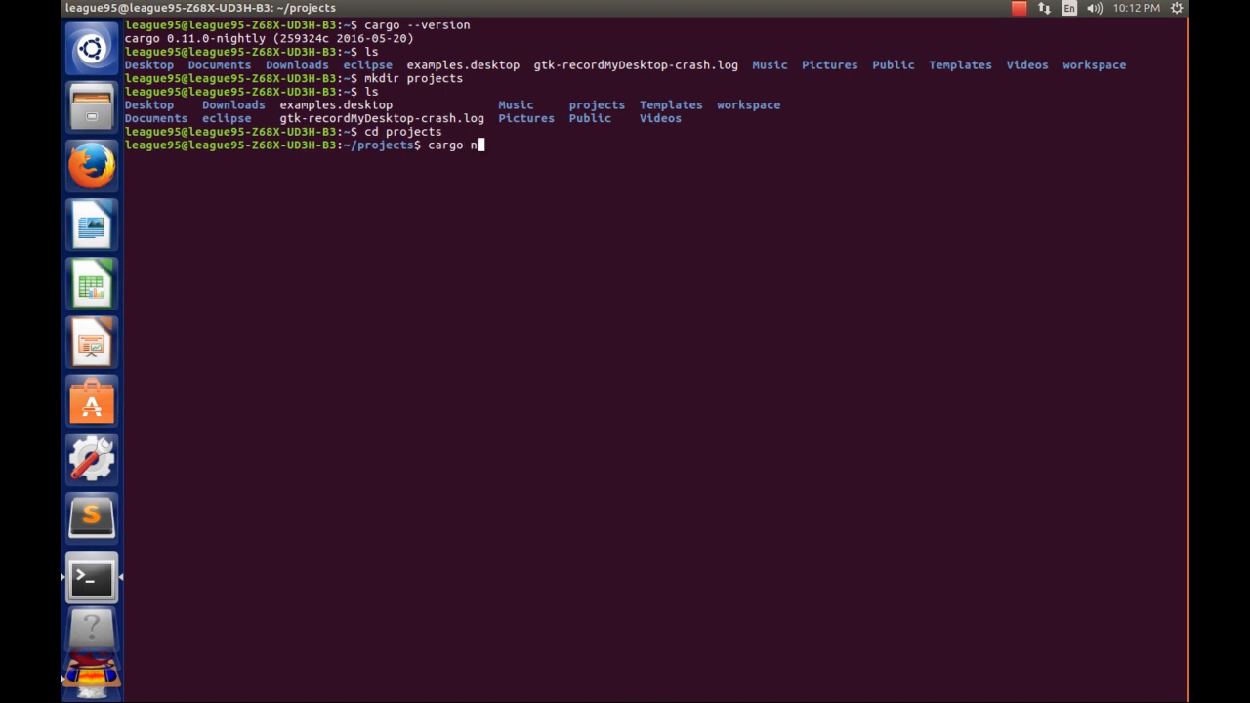
{"action": "type", "text": "ew h"}
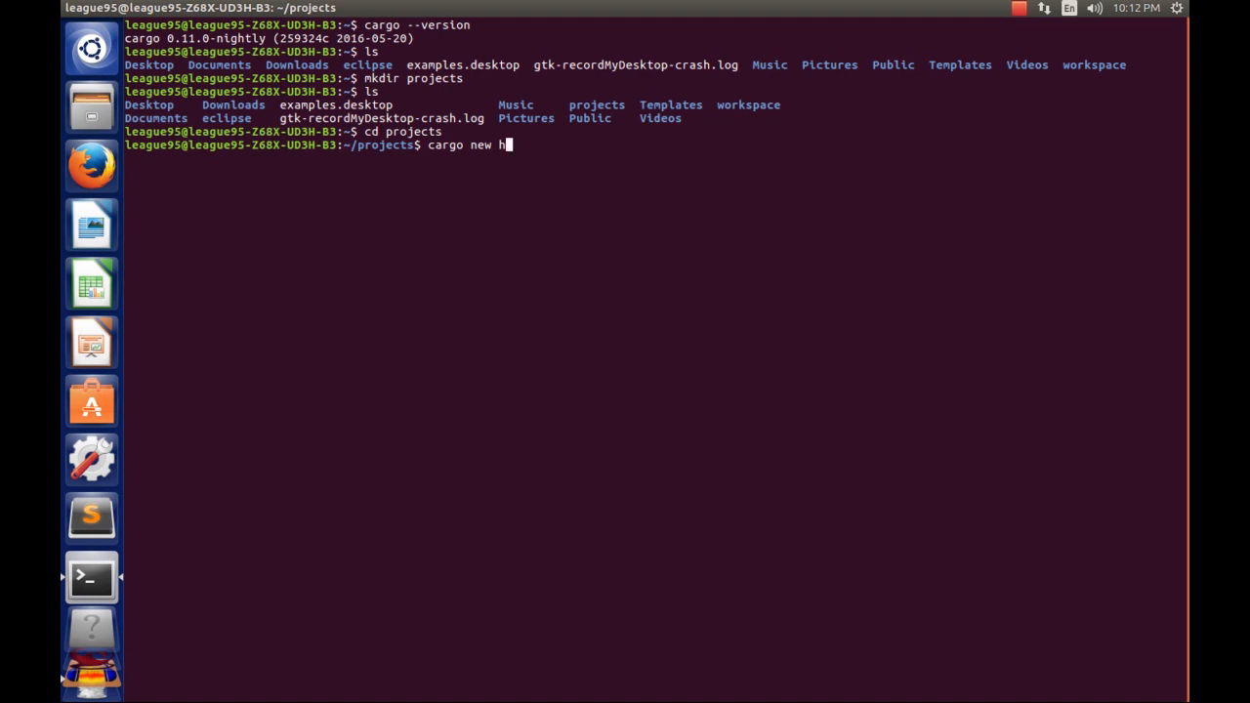
{"action": "type", "text": "ello_"}
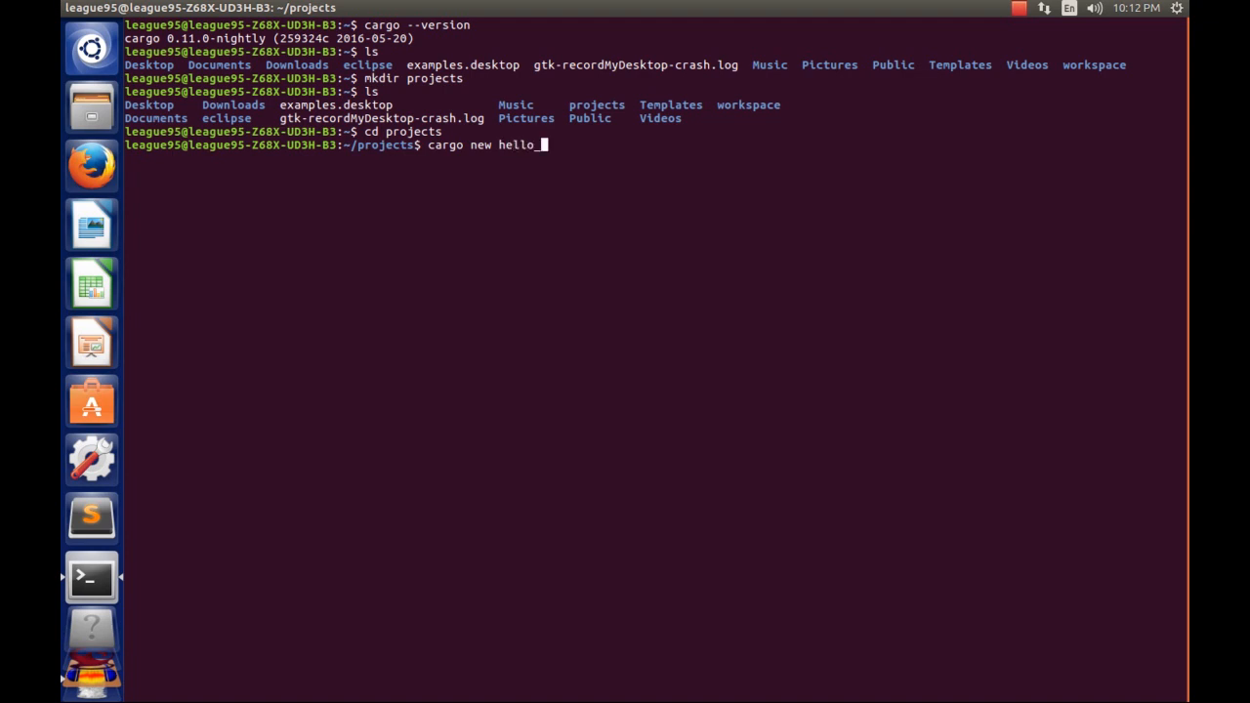
{"action": "type", "text": "cargo"}
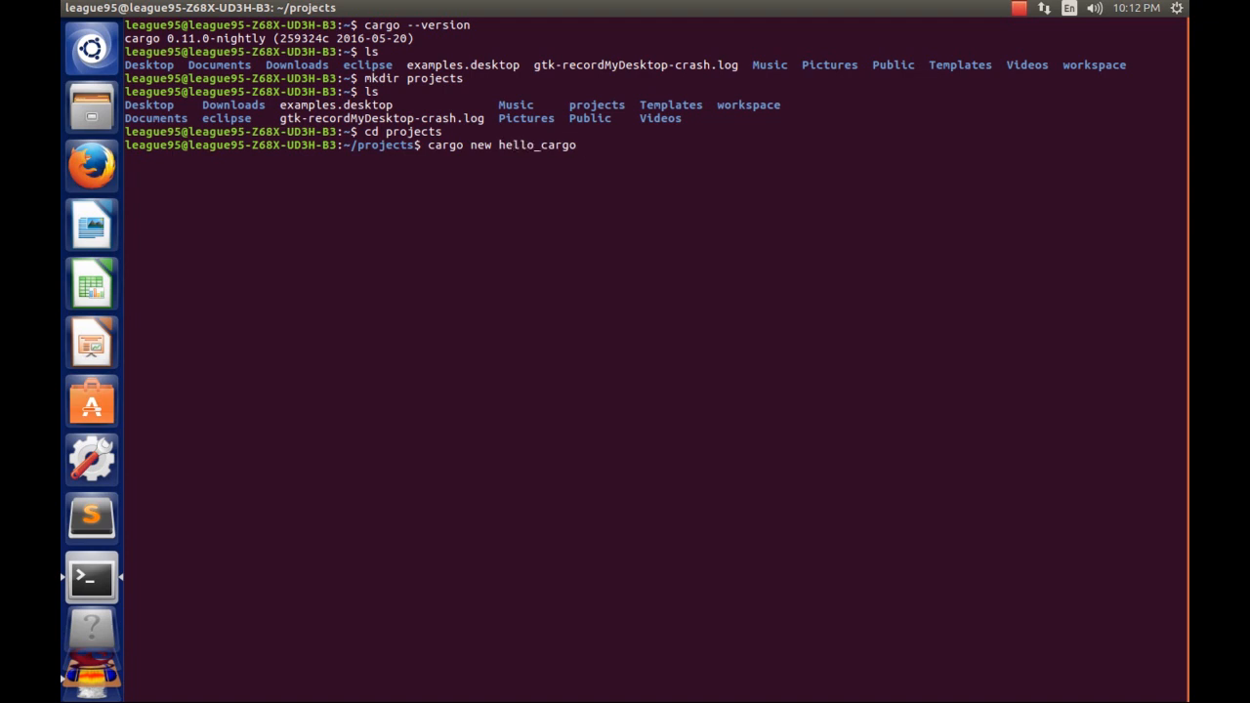
{"action": "type", "text": "--bin"}
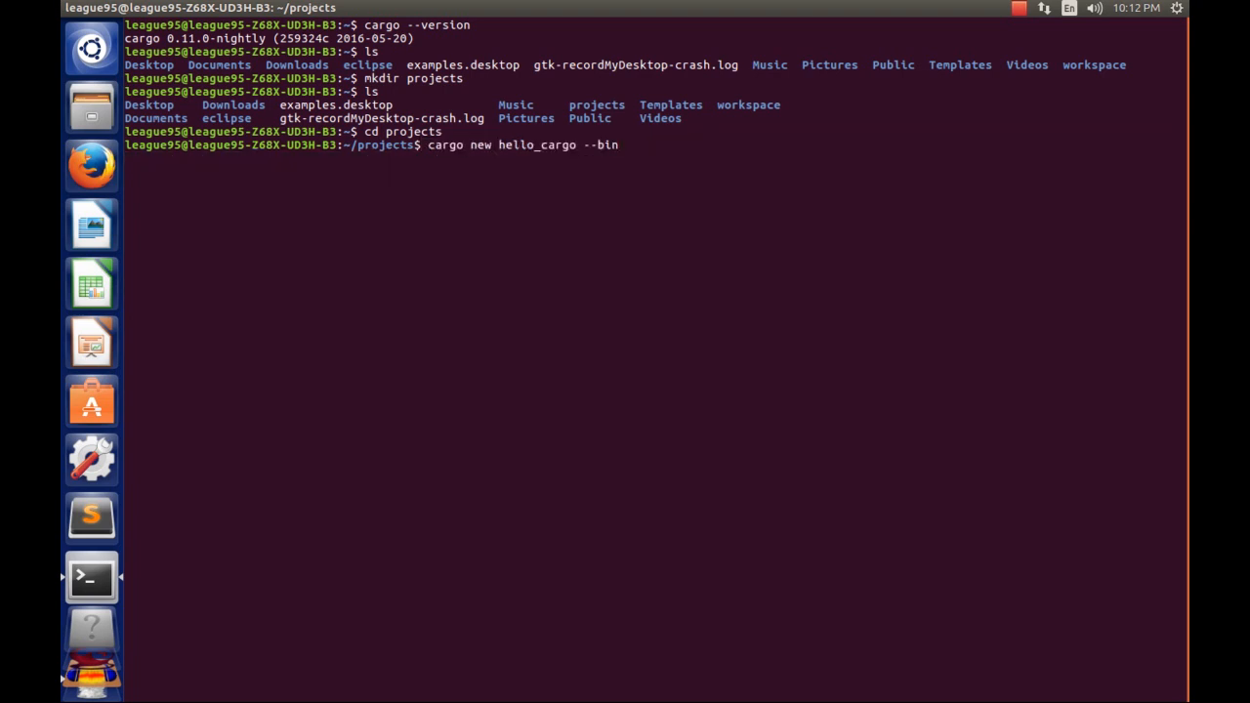
{"action": "double_click", "coordinate": [535, 145]}
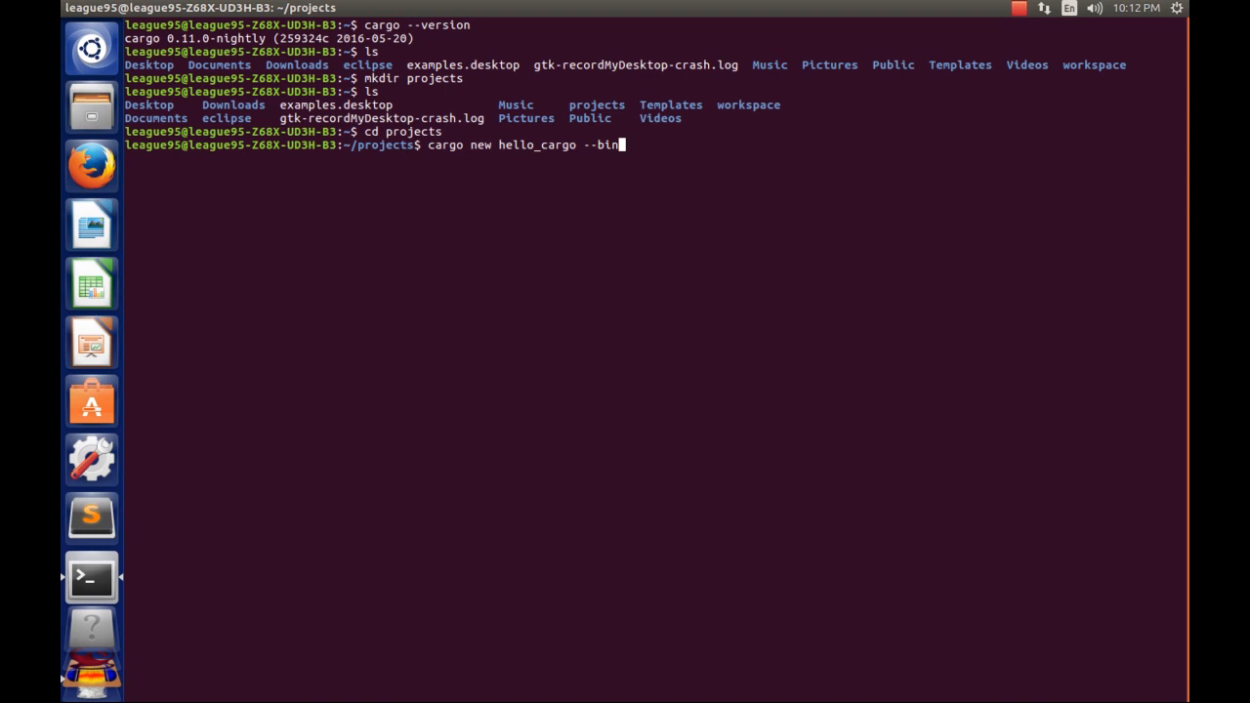
{"action": "key", "text": "Return"}
{"action": "type", "text": "ls"}
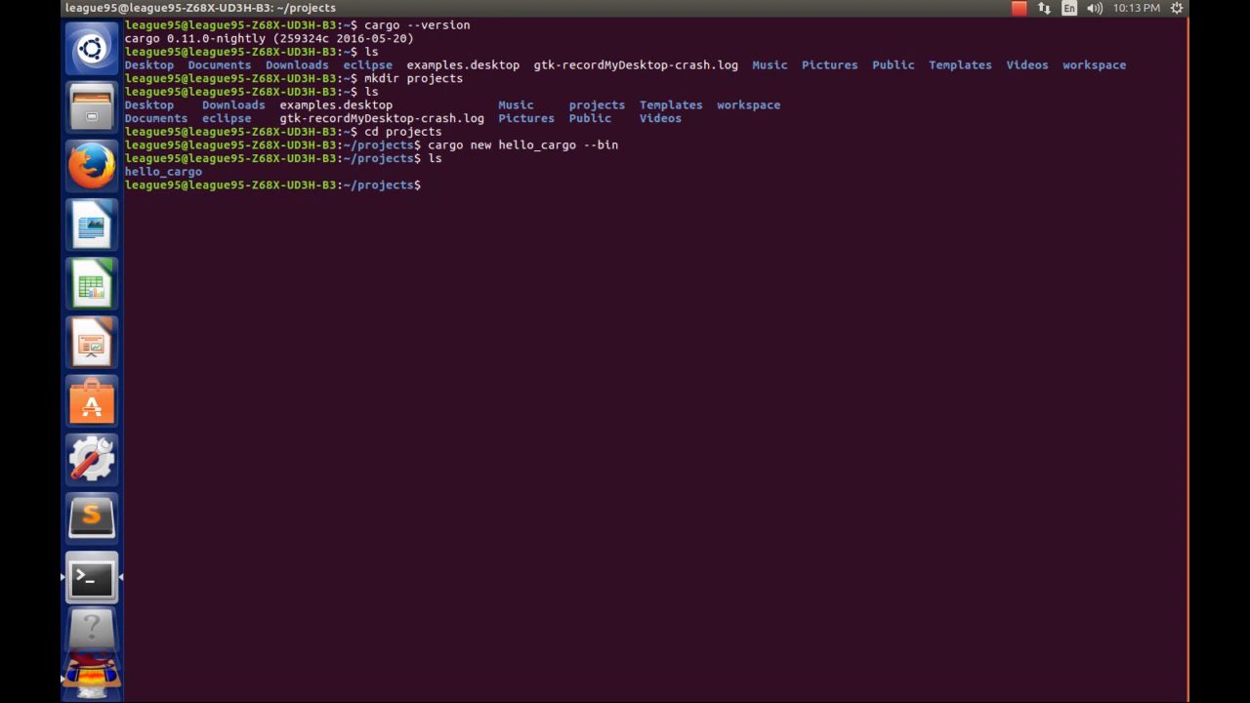
Attempt cargo build from projects, then cd into the hello_cargo folder.
{"action": "type", "text": "cargo build"}
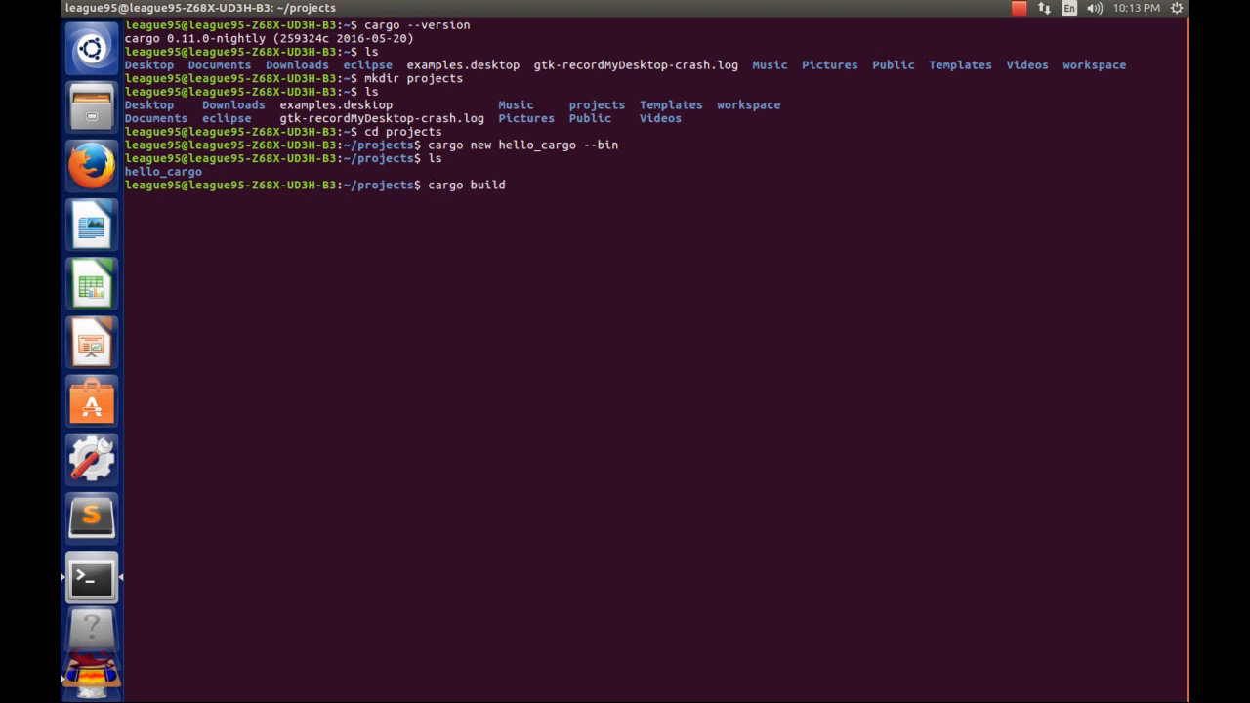
{"action": "key", "text": "Return"}
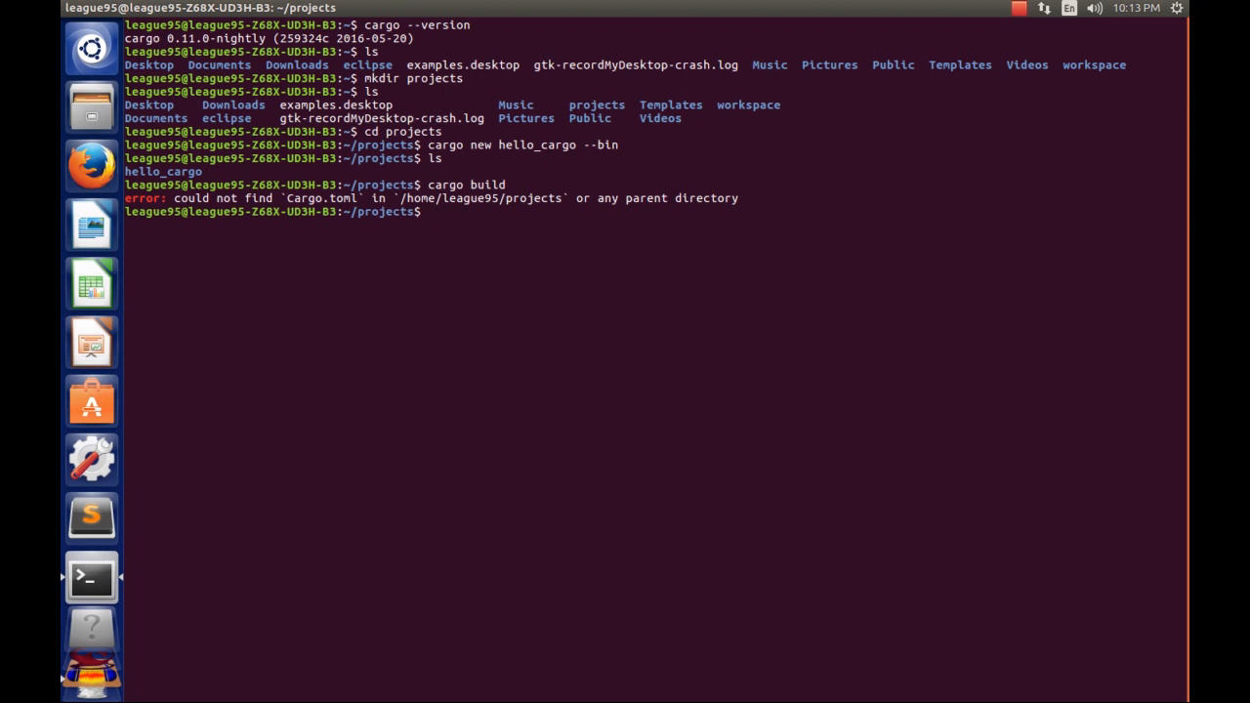
{"action": "type", "text": "cd hel"}
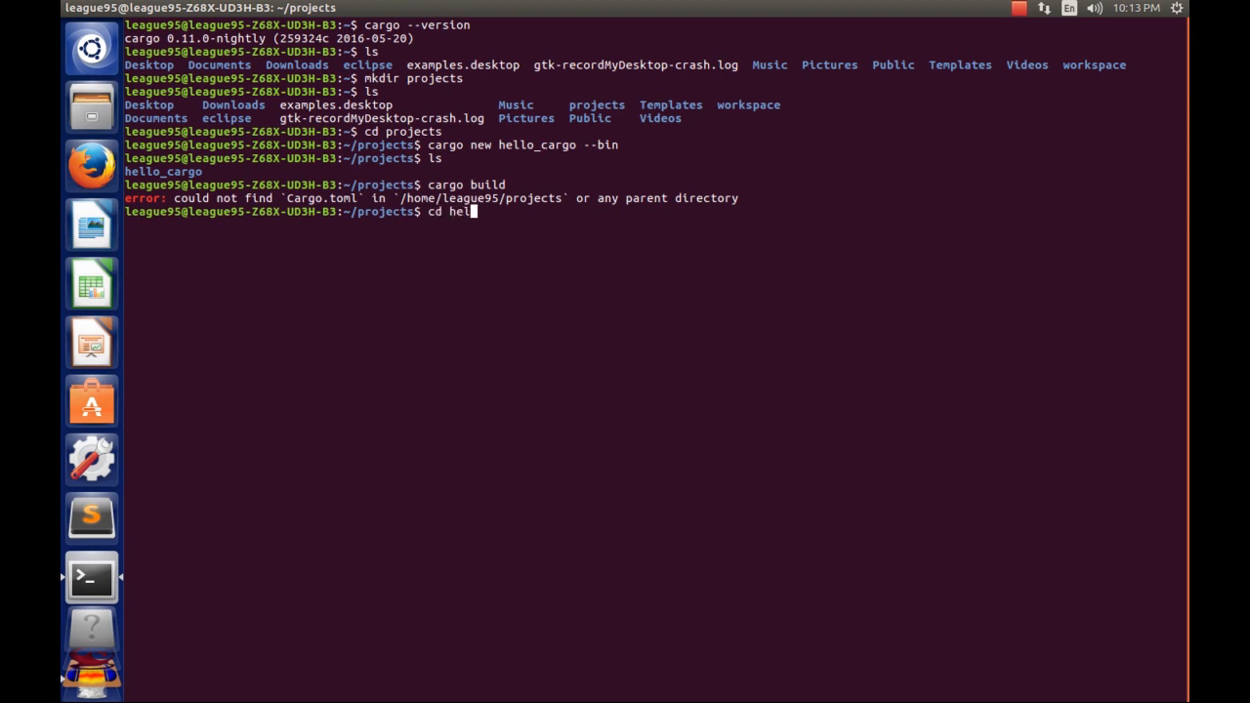
{"action": "type", "text": "lo_cargo"}
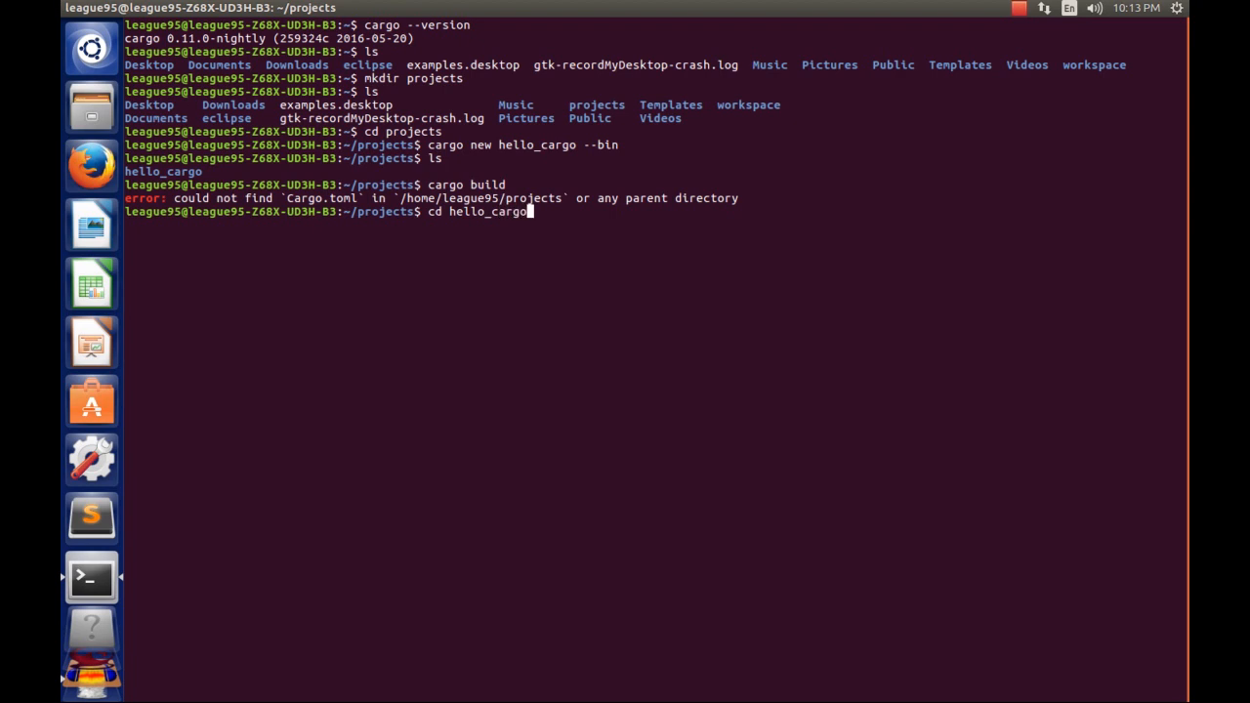
{"action": "key", "text": "Return"}
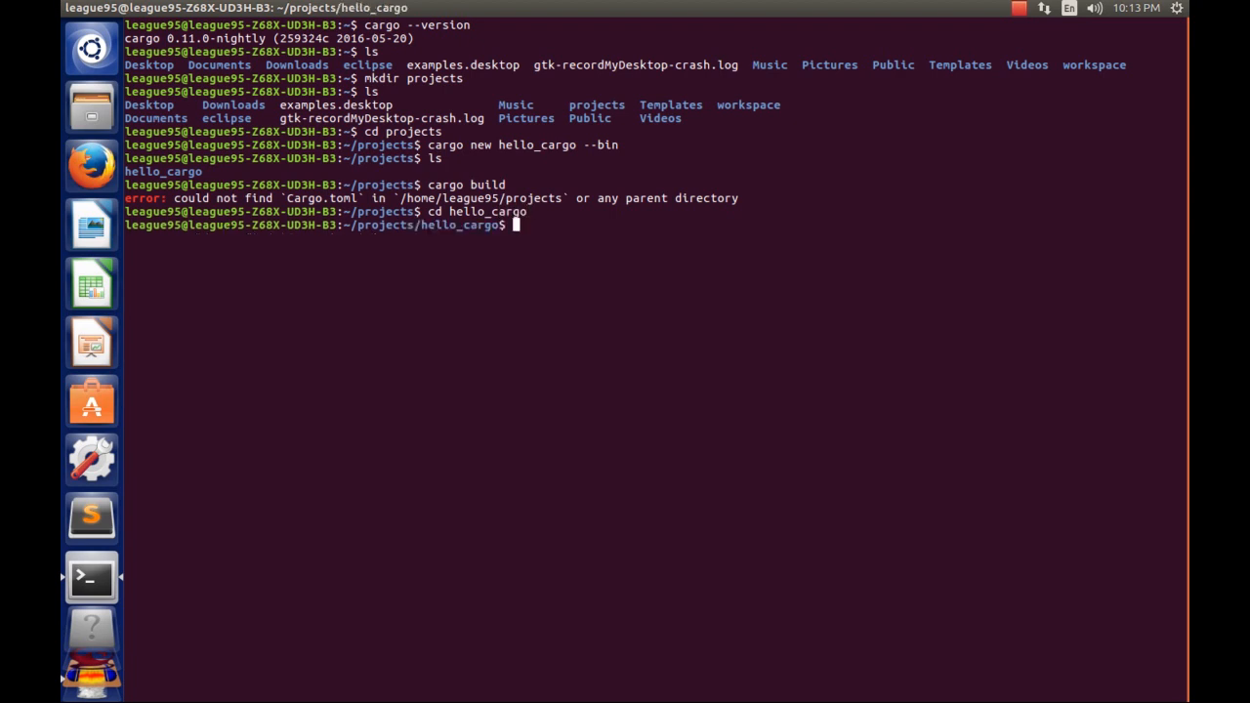
Build hello_cargo with cargo build and run it, printing Hello, world!
{"action": "type", "text": "cargo b"}
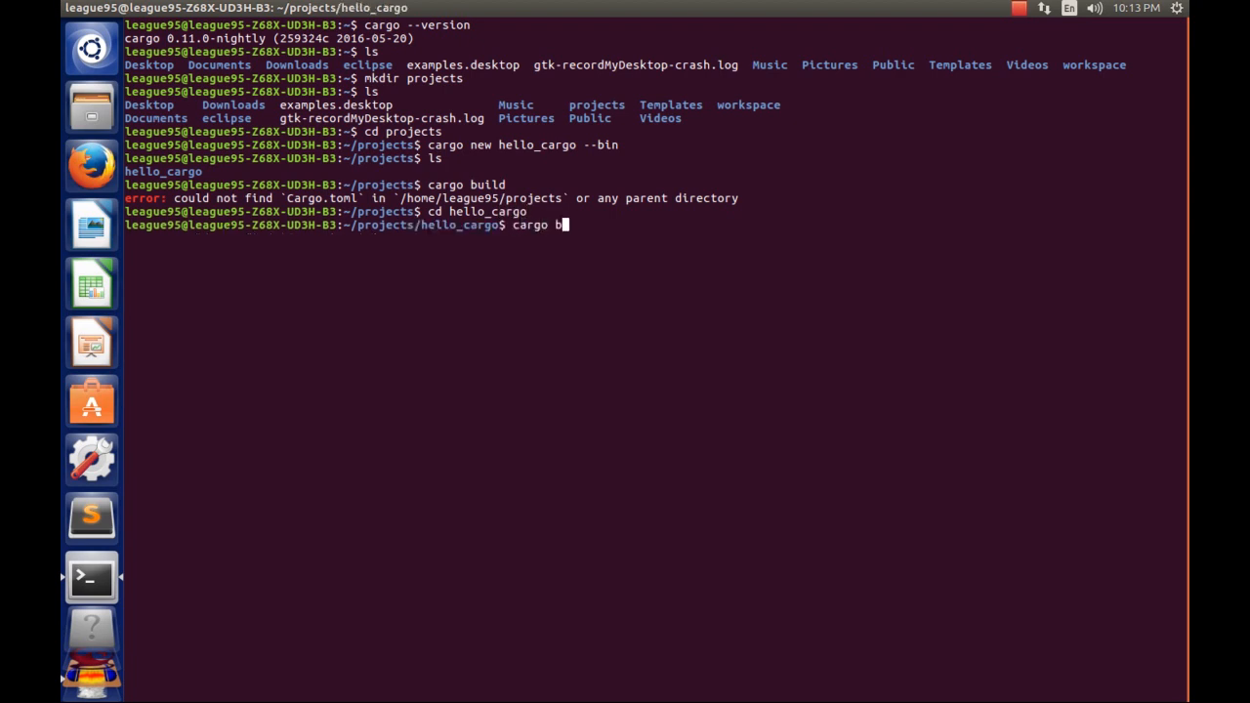
{"action": "key", "text": "Return"}
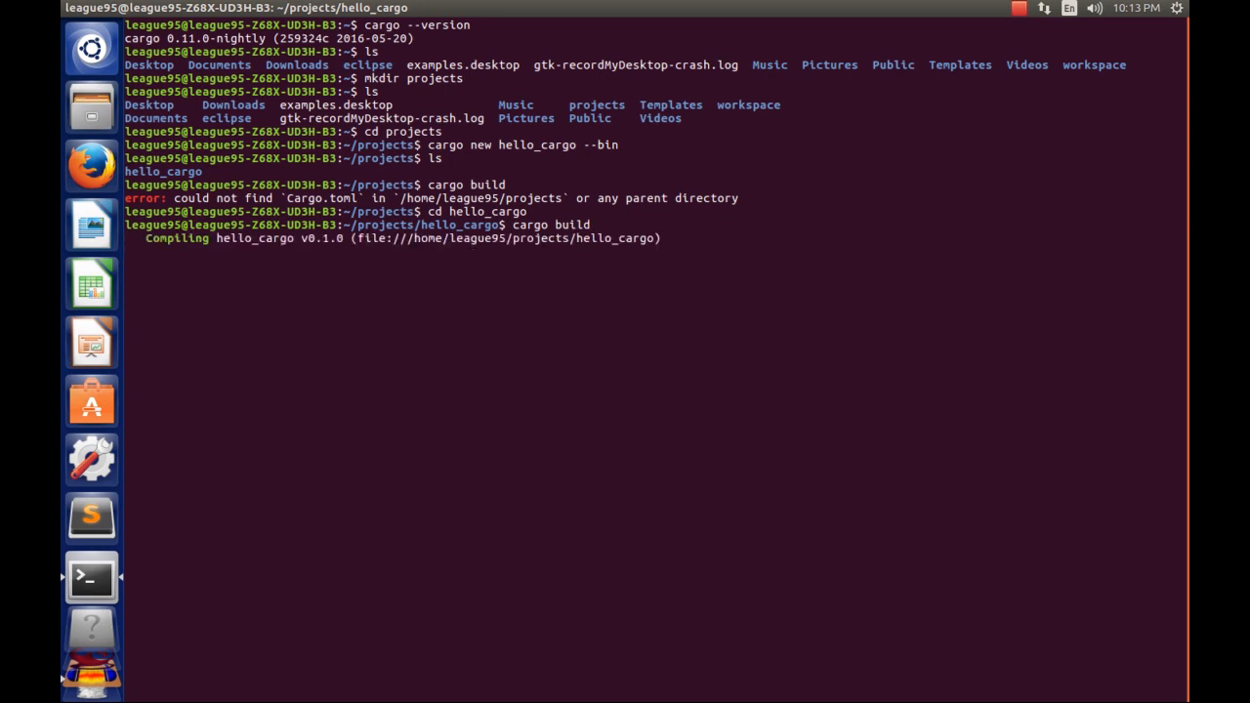
{"action": "type", "text": "cargo$ carg"}
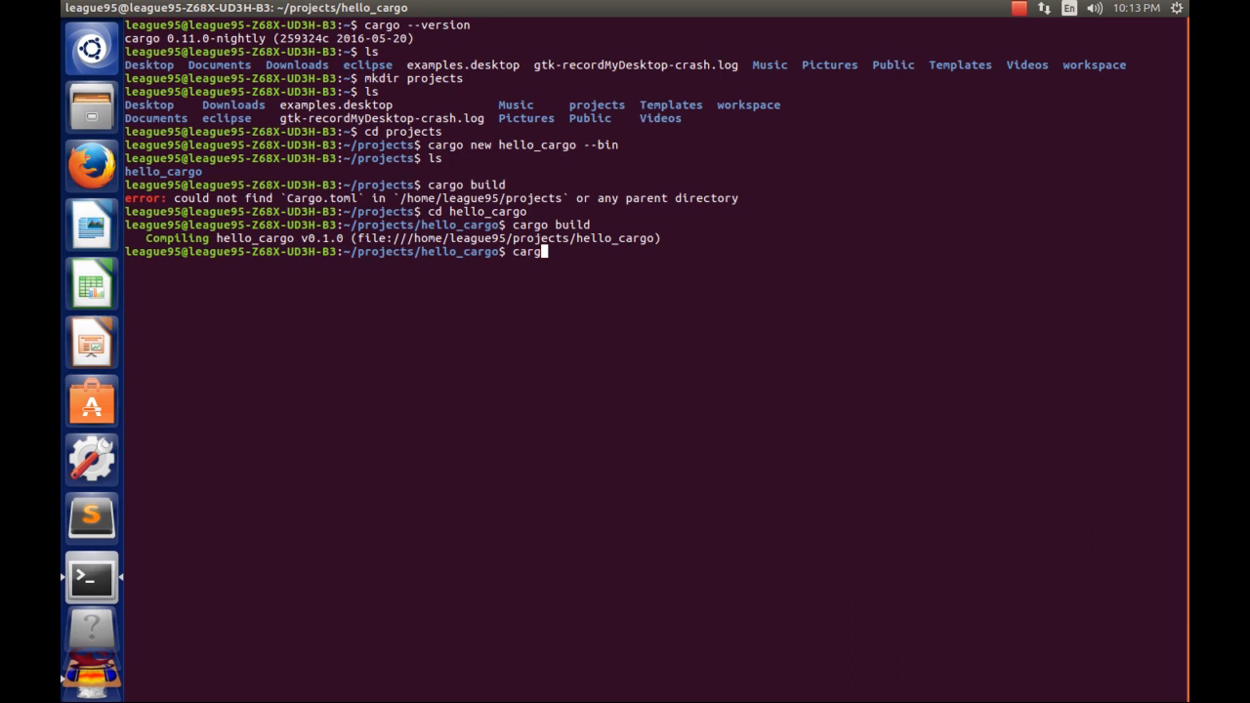
{"action": "key", "text": "Return"}
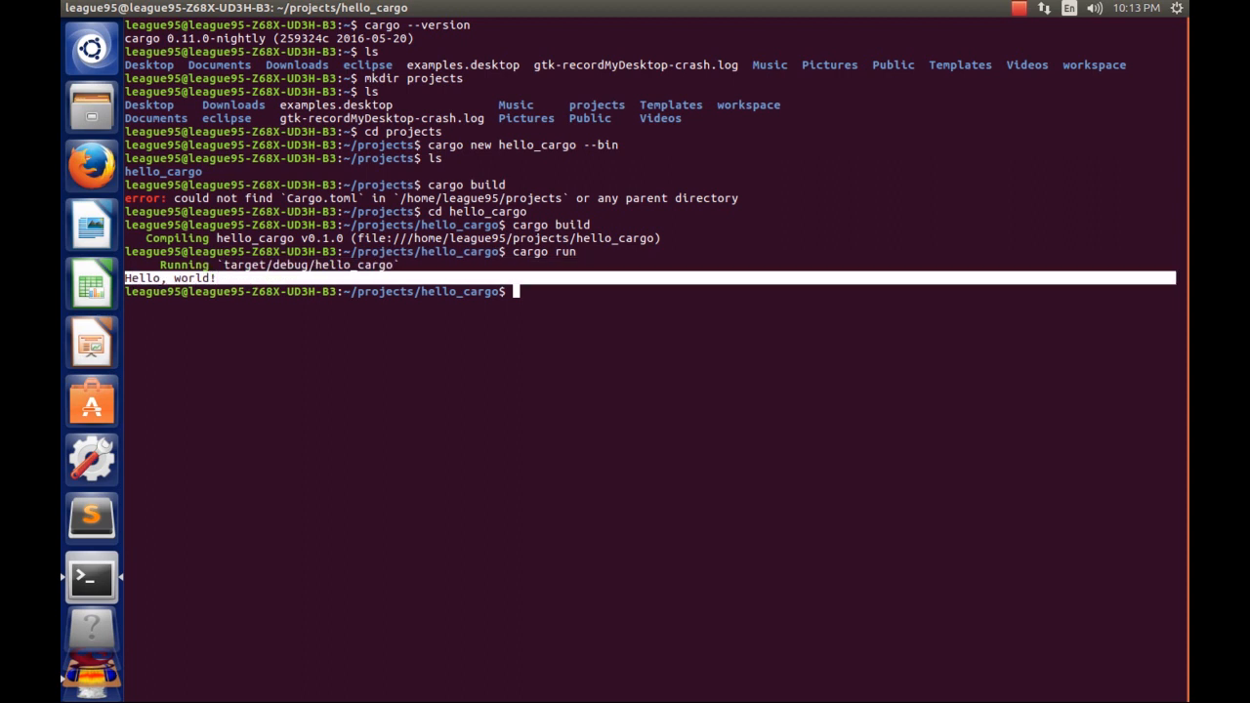
Browse Files into projects/hello_cargo and open src/main.rs in gedit.
{"action": "left_click", "coordinate": [90, 106]}
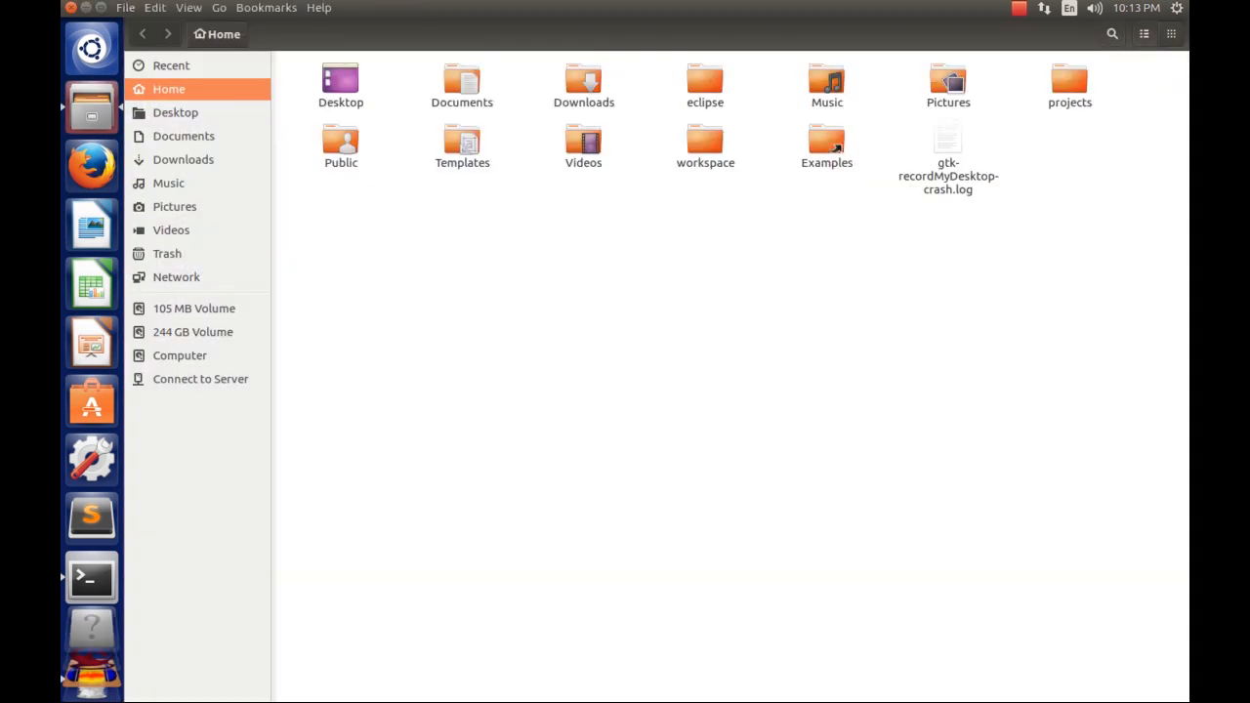
{"action": "double_click", "coordinate": [1070, 86]}
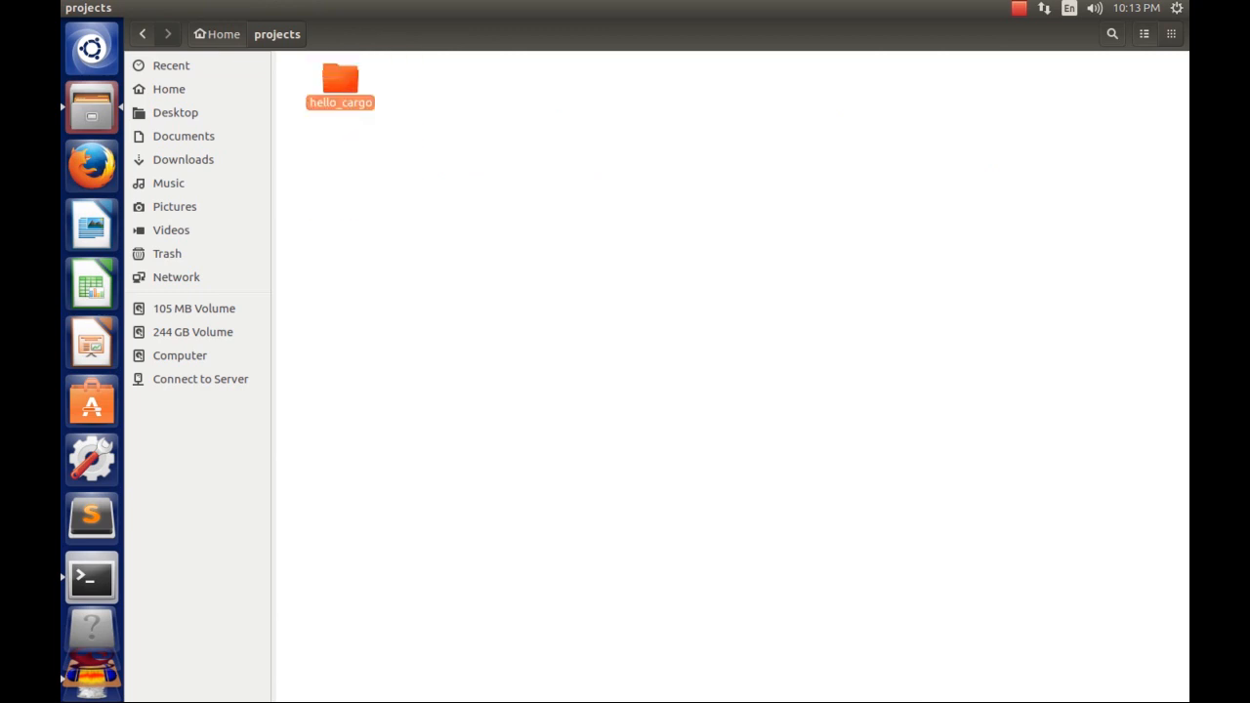
{"action": "double_click", "coordinate": [340, 78]}
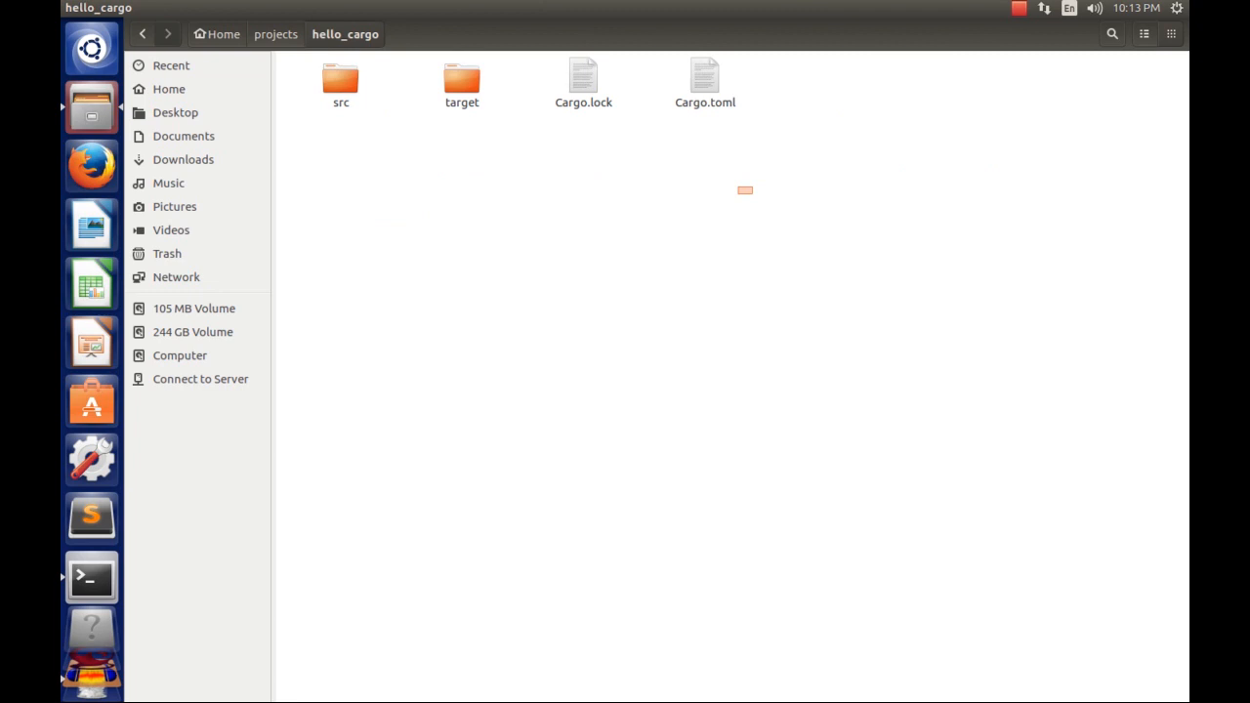
{"action": "left_click", "coordinate": [746, 192]}
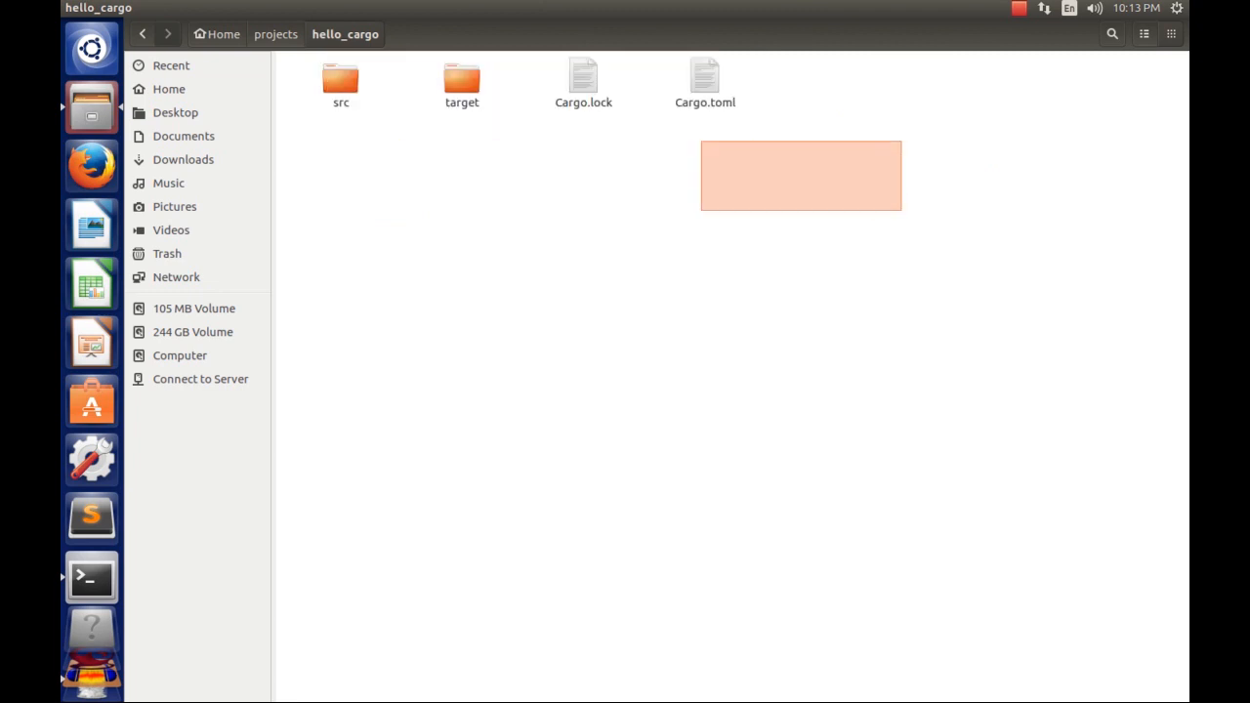
{"action": "left_click", "coordinate": [340, 80]}
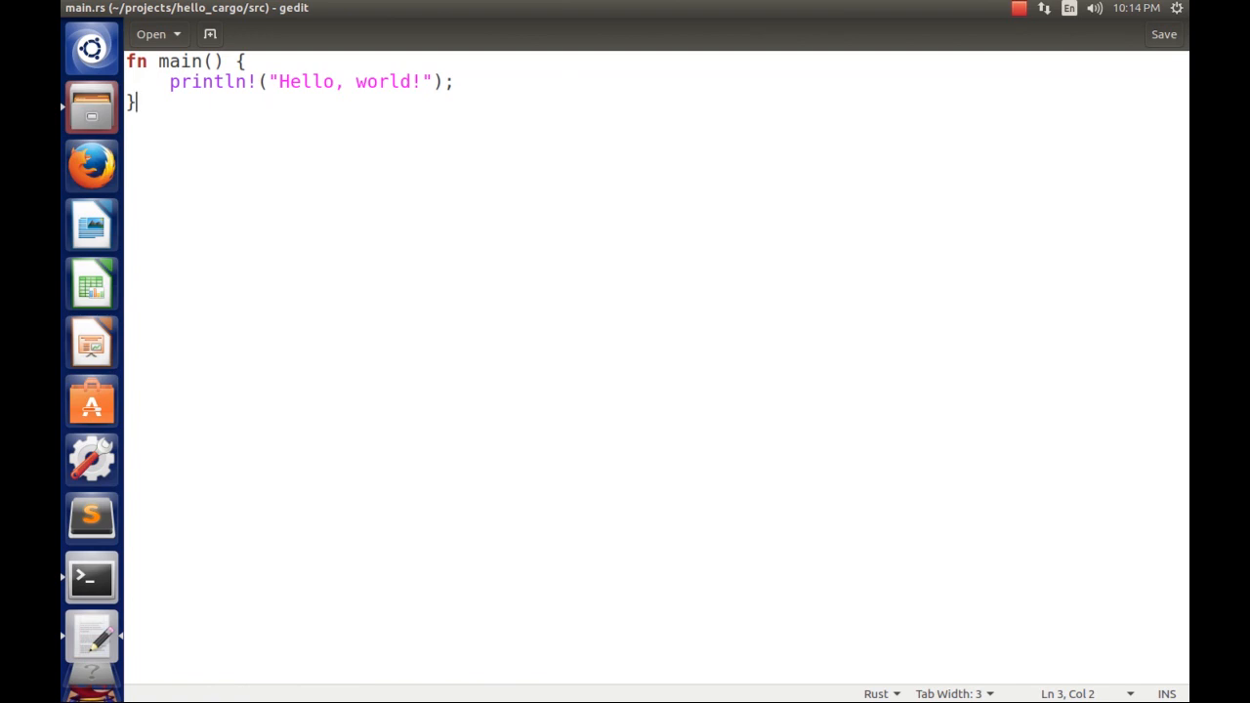
Change the println! message to "Hello, cargo!, This is the new edited file!!!" and save main.rs.
{"action": "left_click", "coordinate": [415, 82]}
{"action": "type", "text": "ca"}
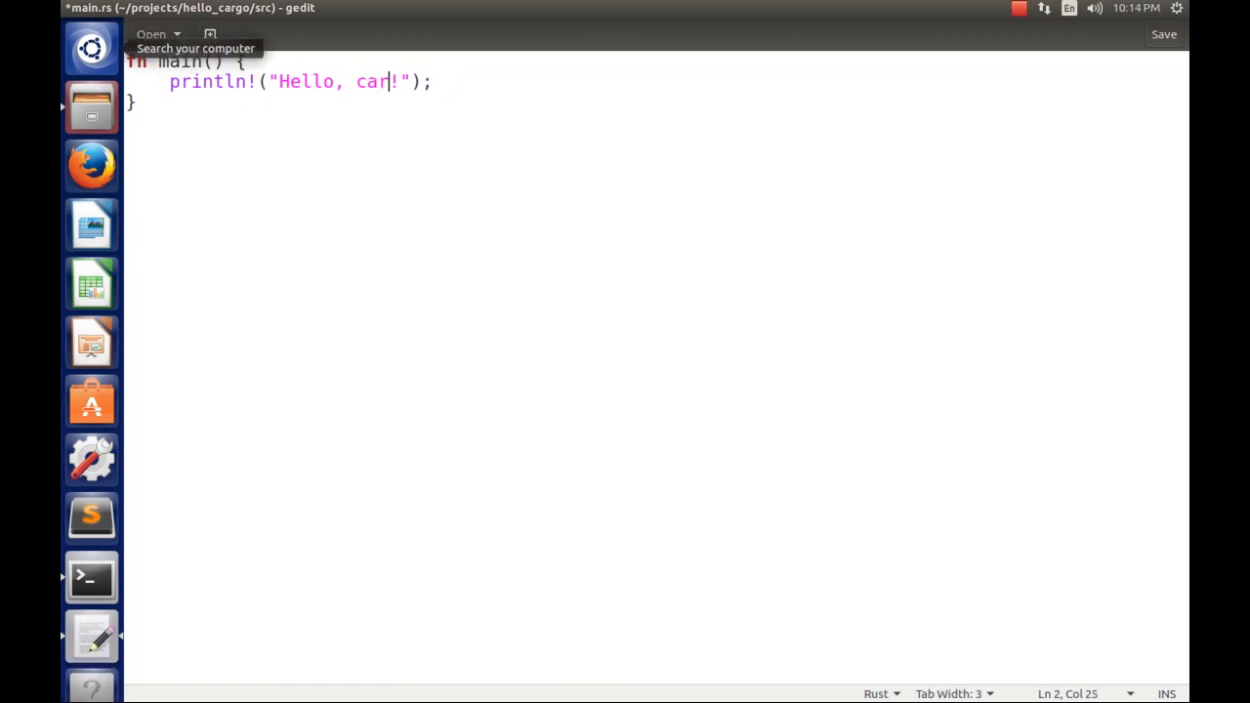
{"action": "type", "text": "go!,"}
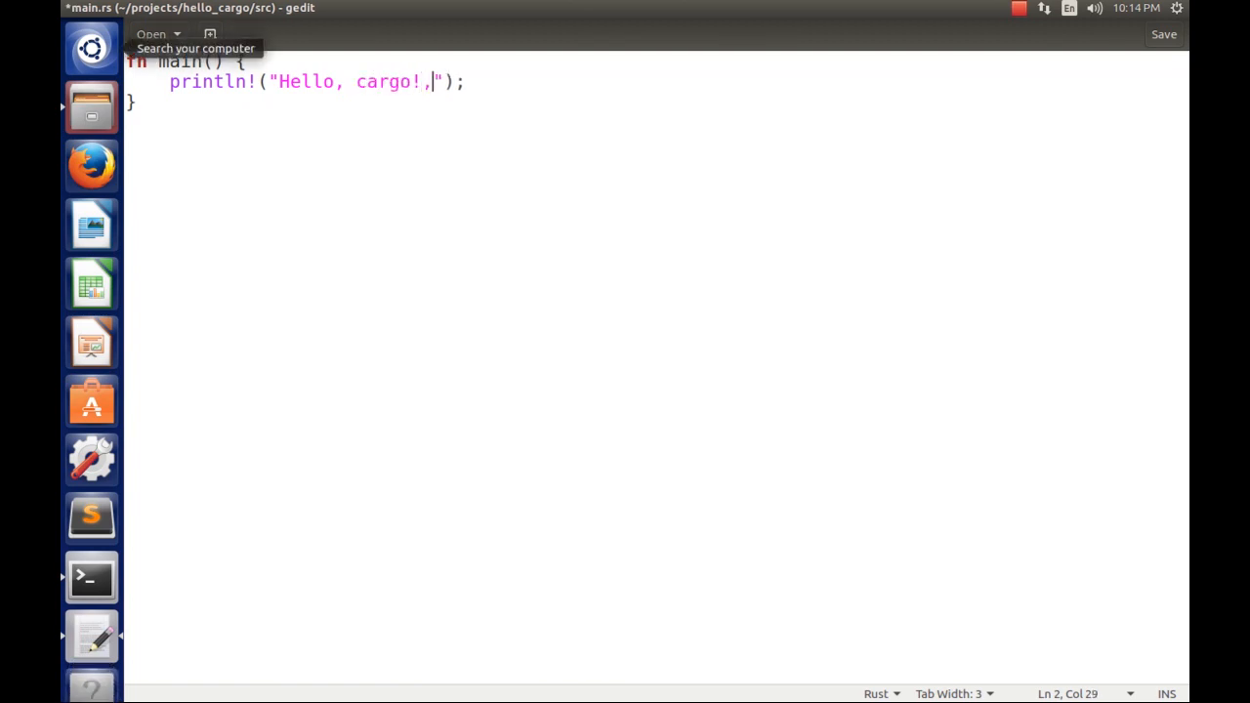
{"action": "type", "text": "This i"}
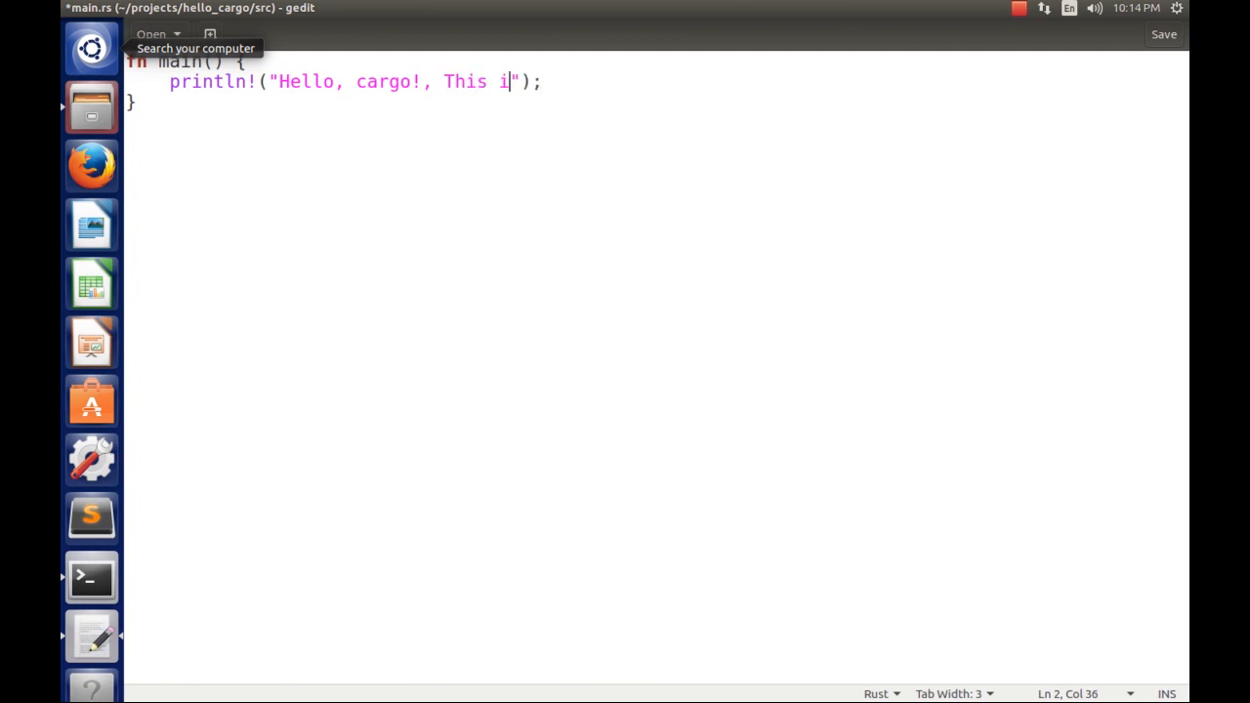
{"action": "type", "text": "s the new e"}
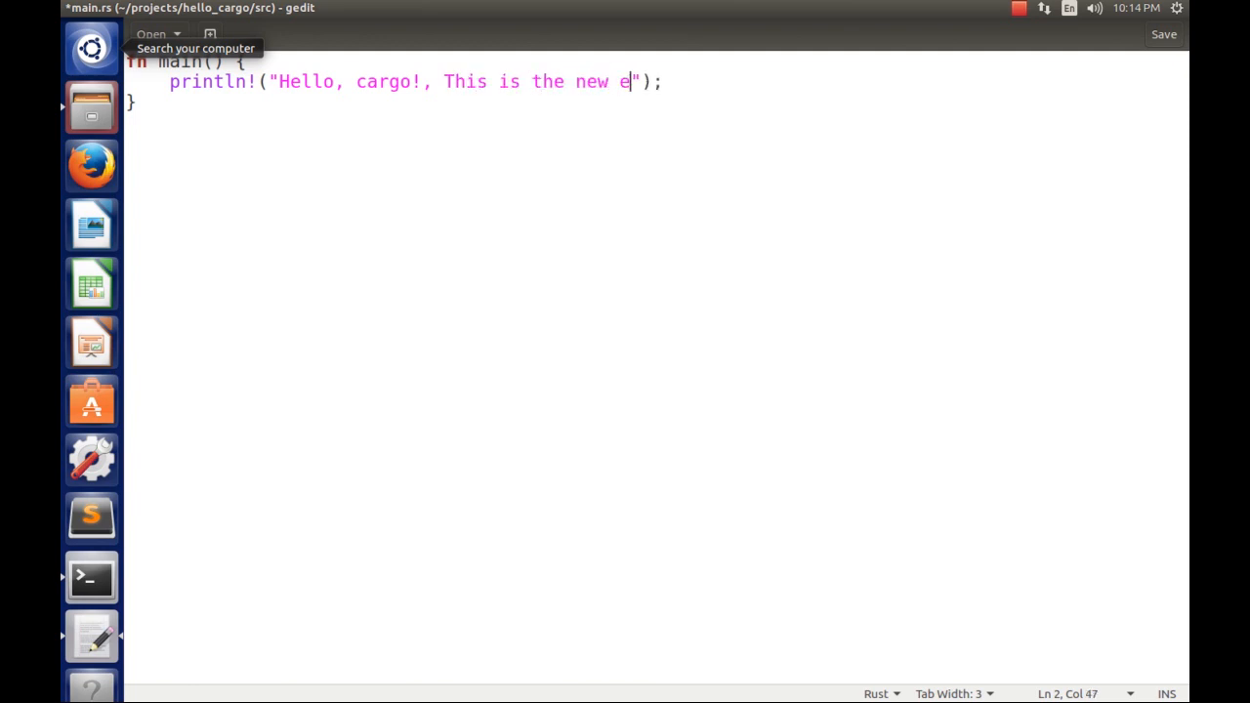
{"action": "type", "text": "dited file"}
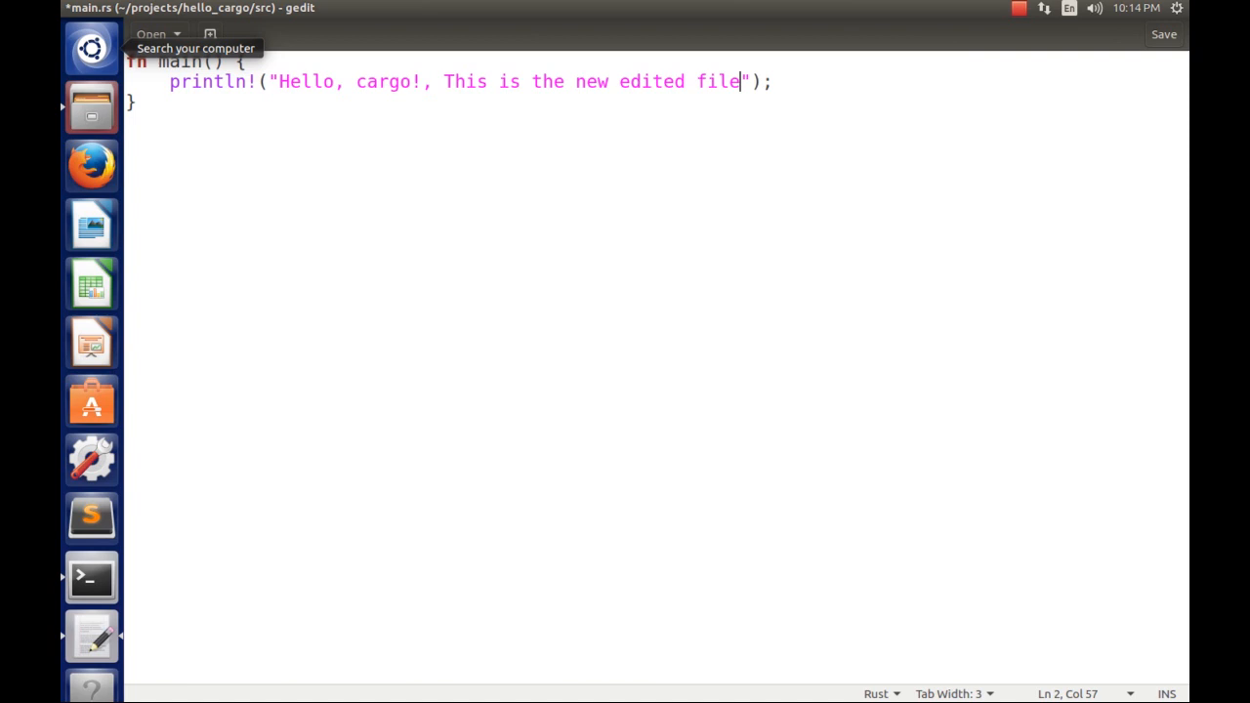
{"action": "type", "text": "!!!"}
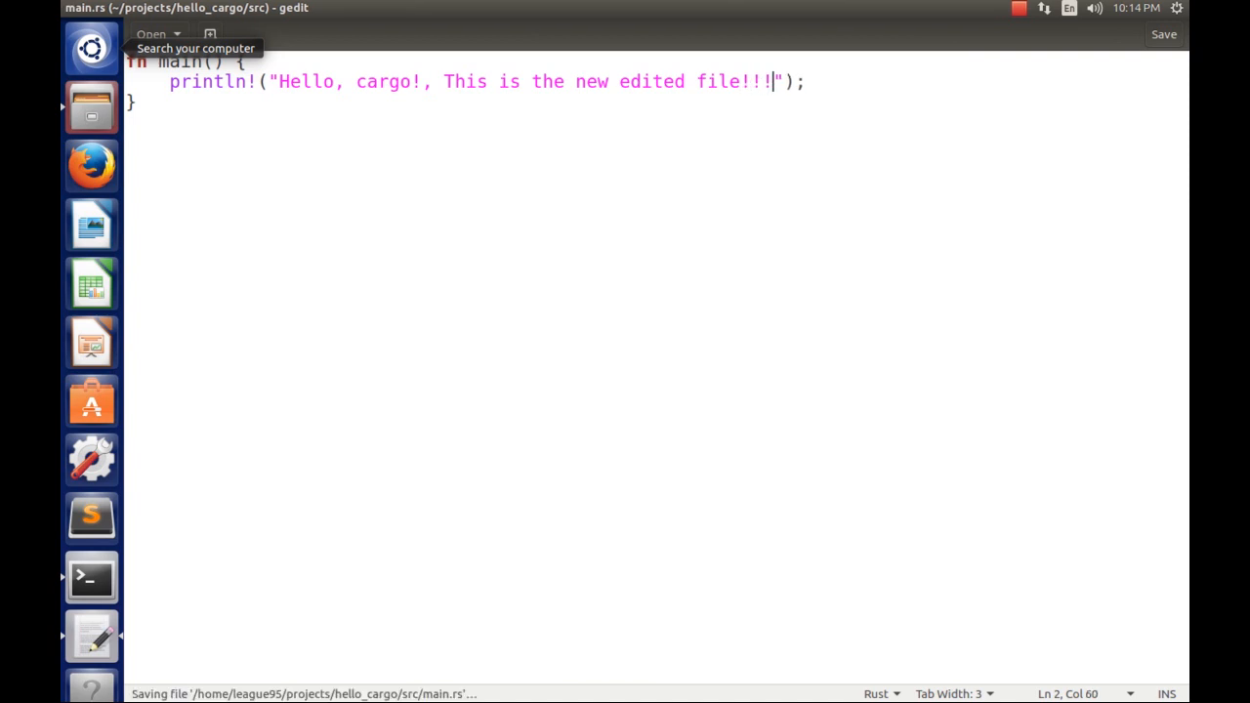
{"action": "left_click", "coordinate": [156, 37]}
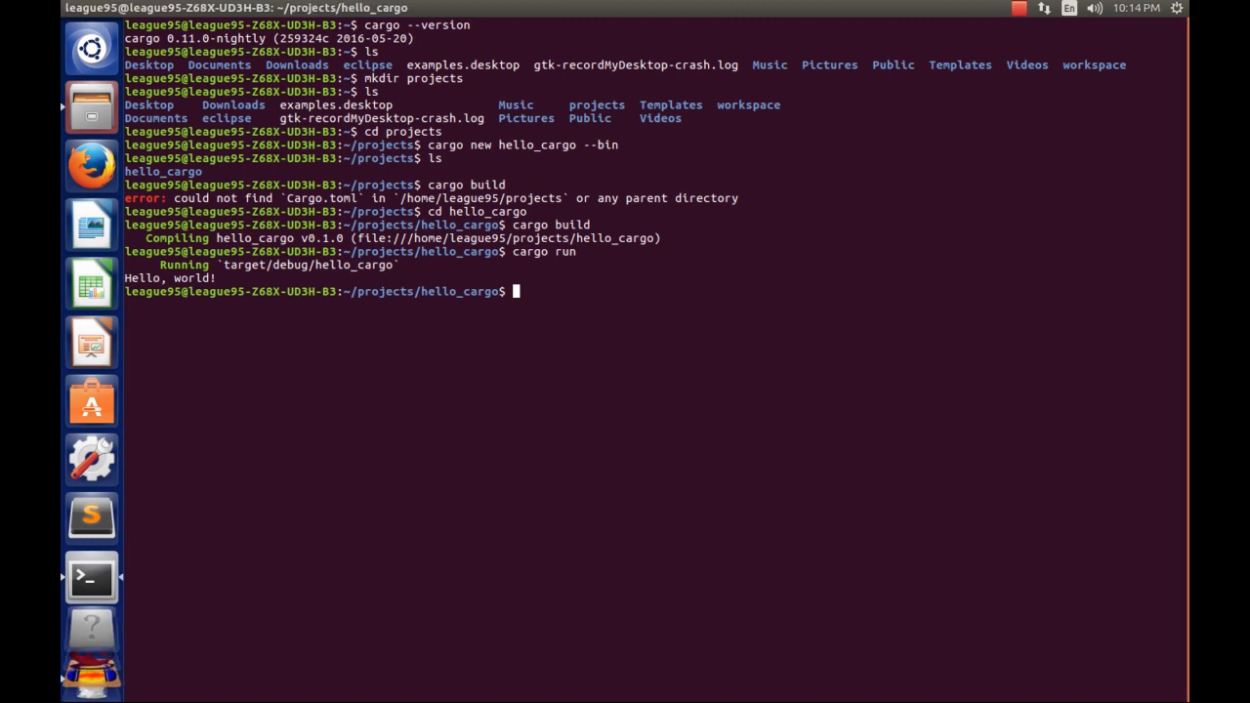
Recompile and run with cargo run, printing the new edited message.
{"action": "type", "text": "cargo run"}
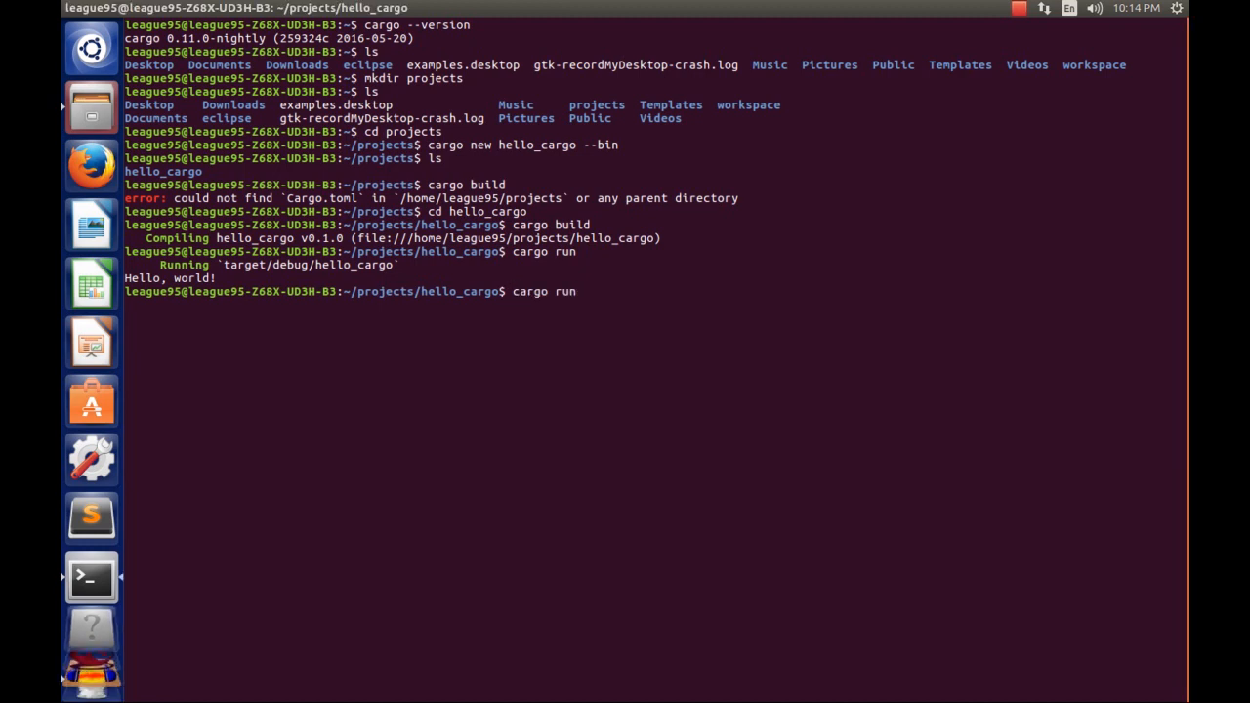
{"action": "key", "text": "Return"}
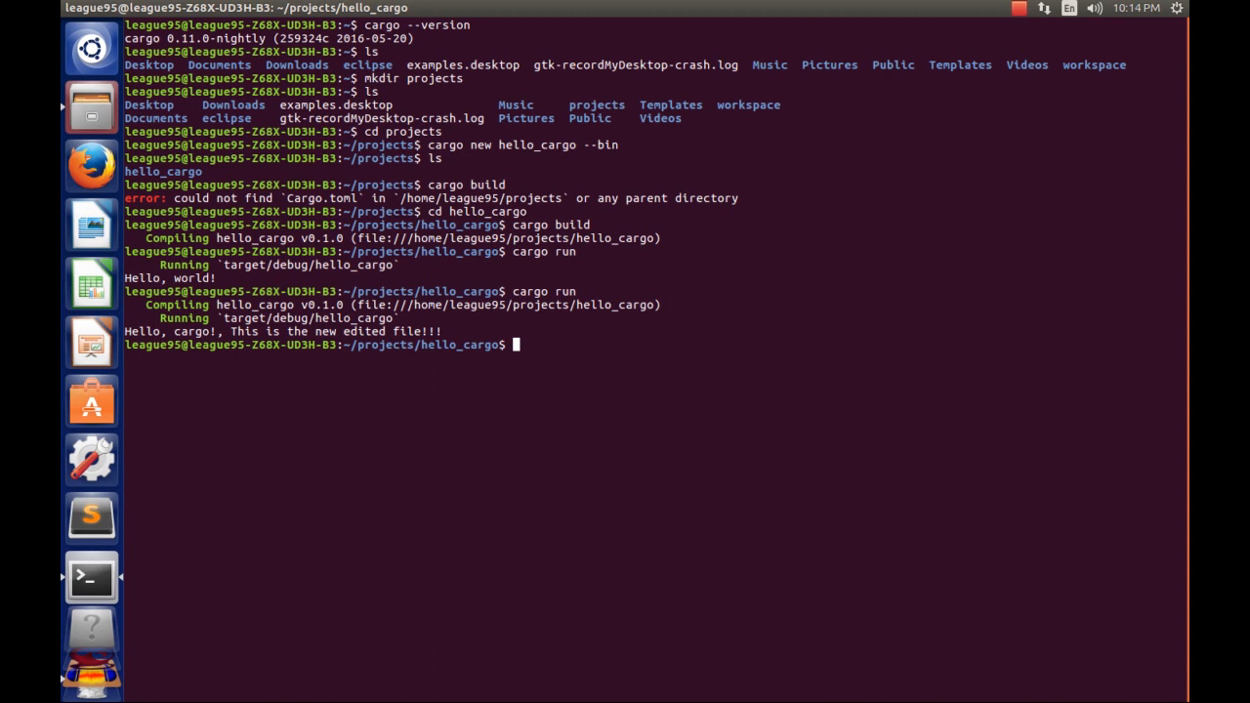
Discard a partially typed rustc command with Ctrl+C.
{"action": "type", "text": "r"}
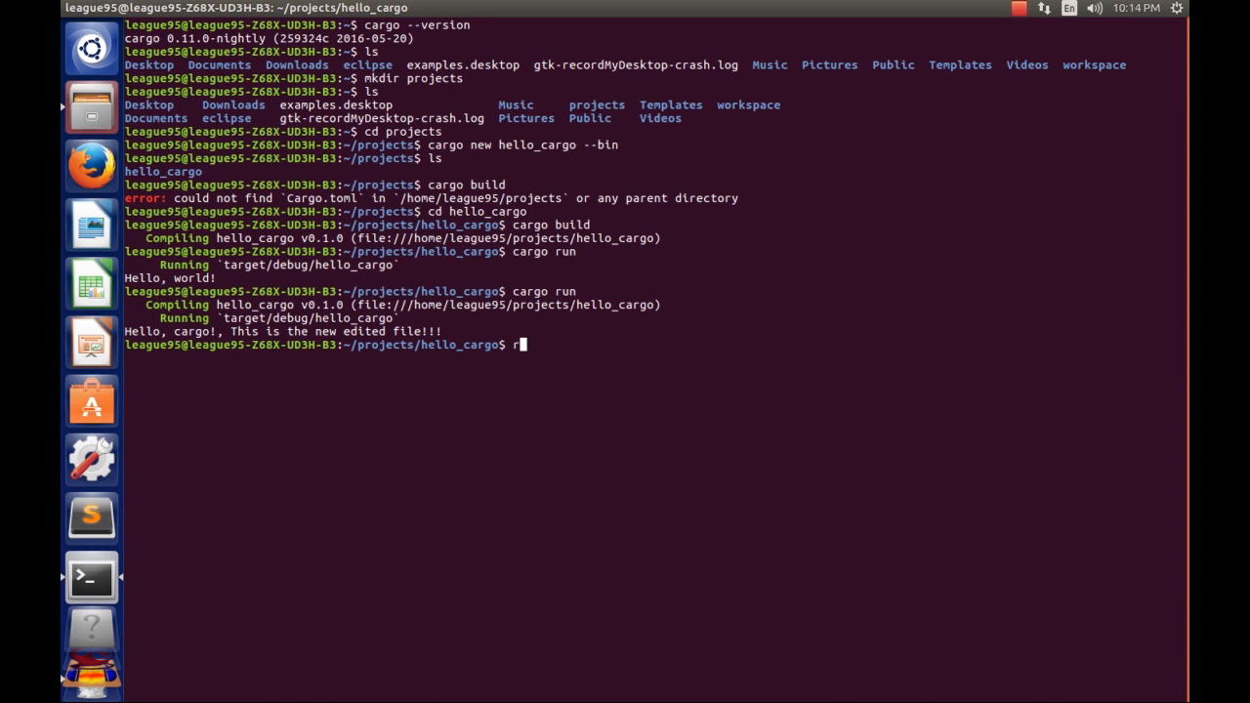
{"action": "type", "text": "ust c"}
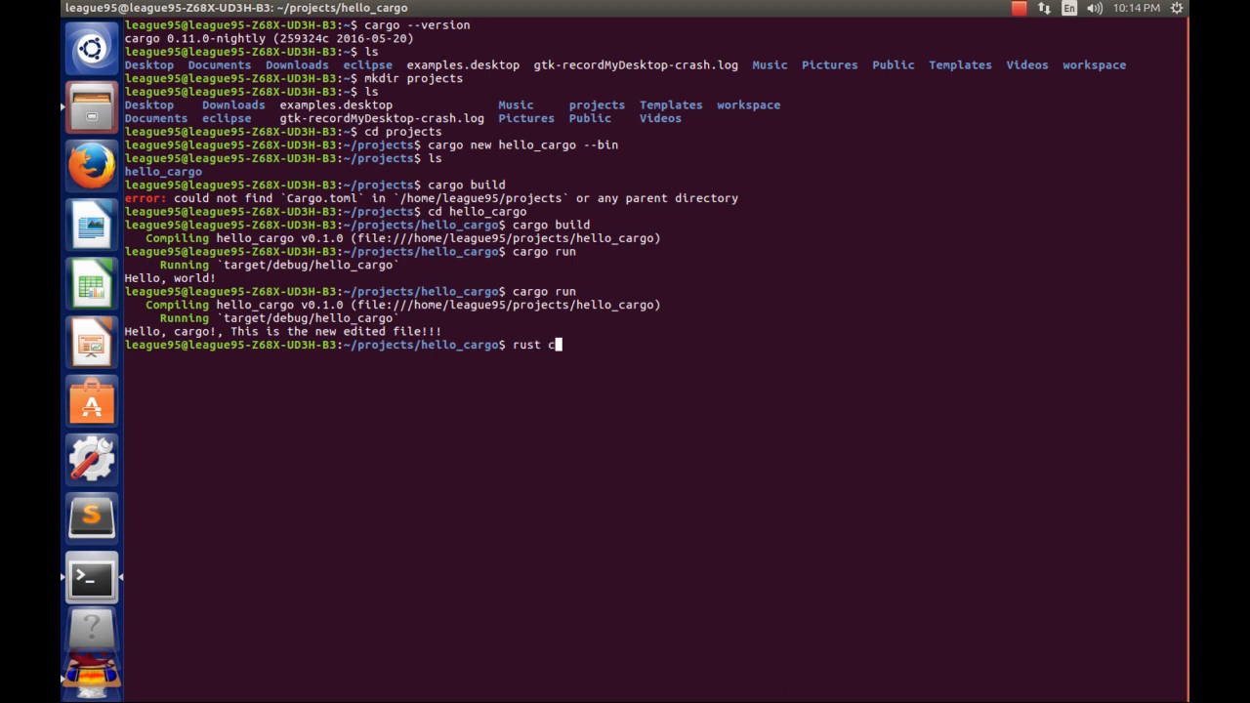
{"action": "type", "text": "tc"}
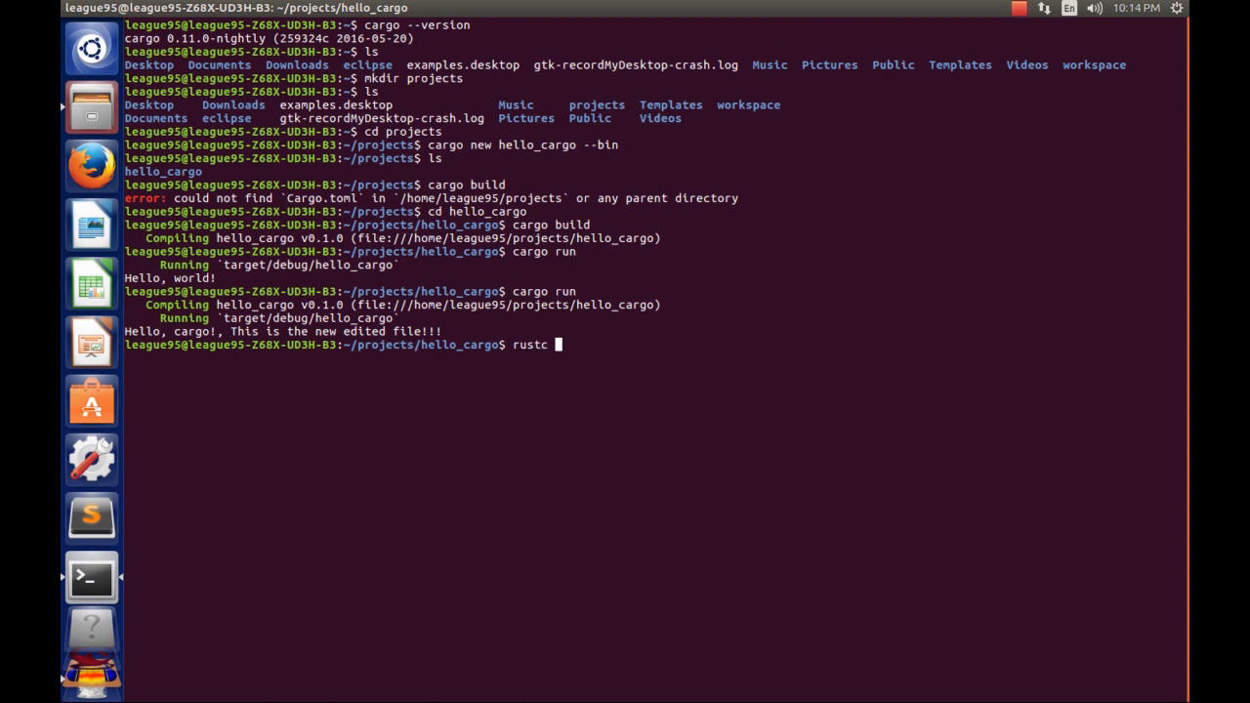
{"action": "key", "text": "ctrl+c"}
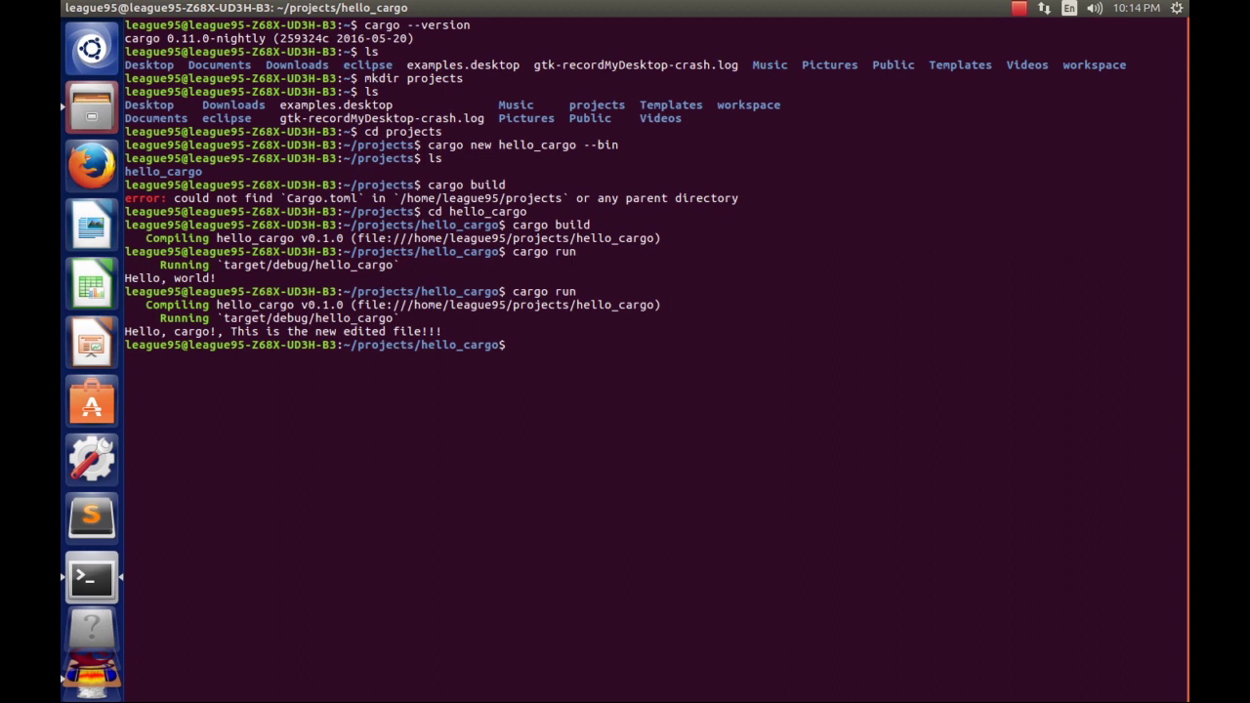